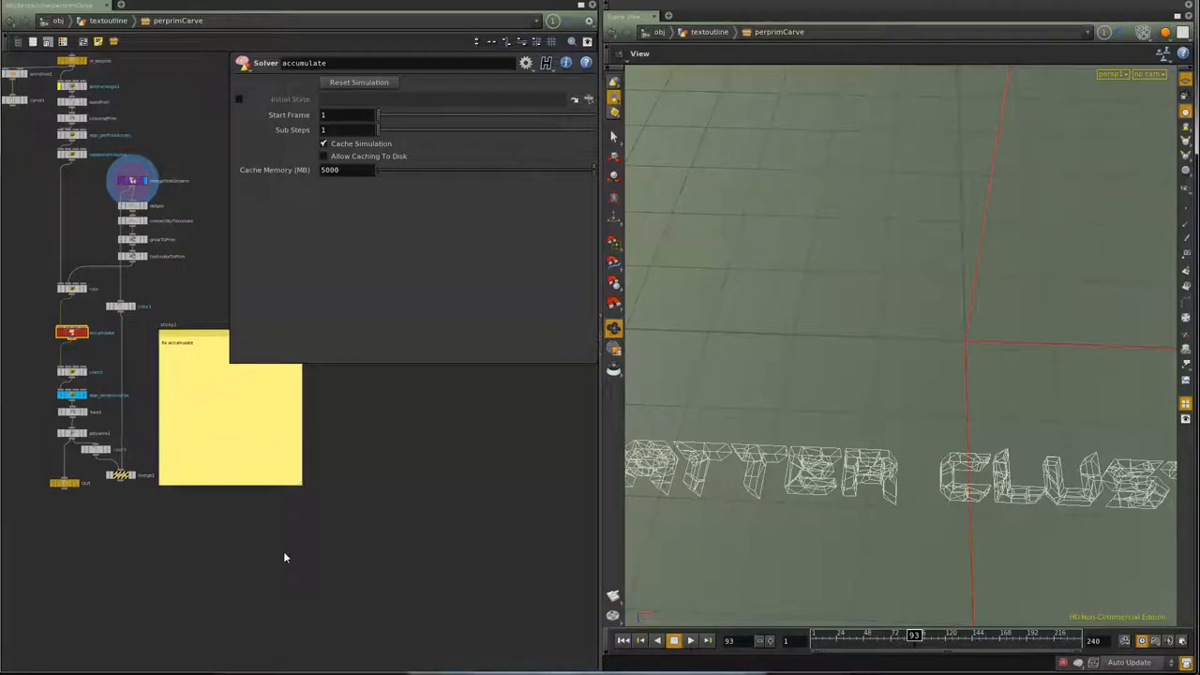
{"action": "mouse_move", "coordinate": [248, 252]}
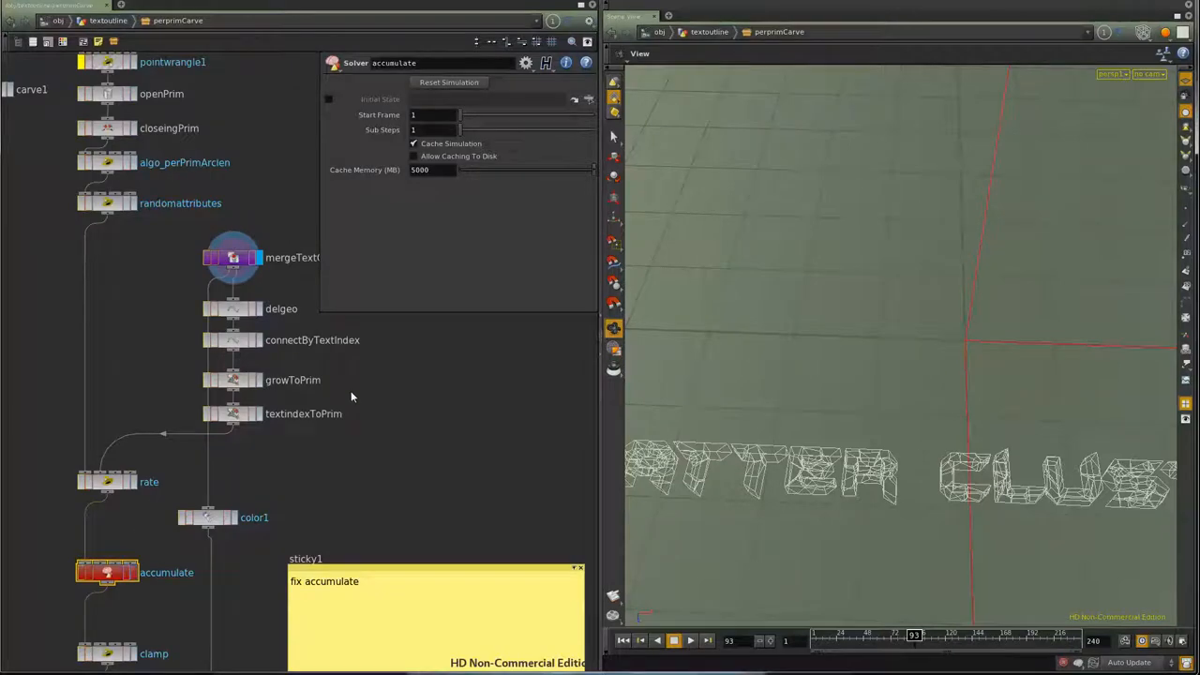
- Select the mergeTextGrowth object merge to show its Object 1 path /obj/ChapterText/null3
{"action": "left_click", "coordinate": [232, 257]}
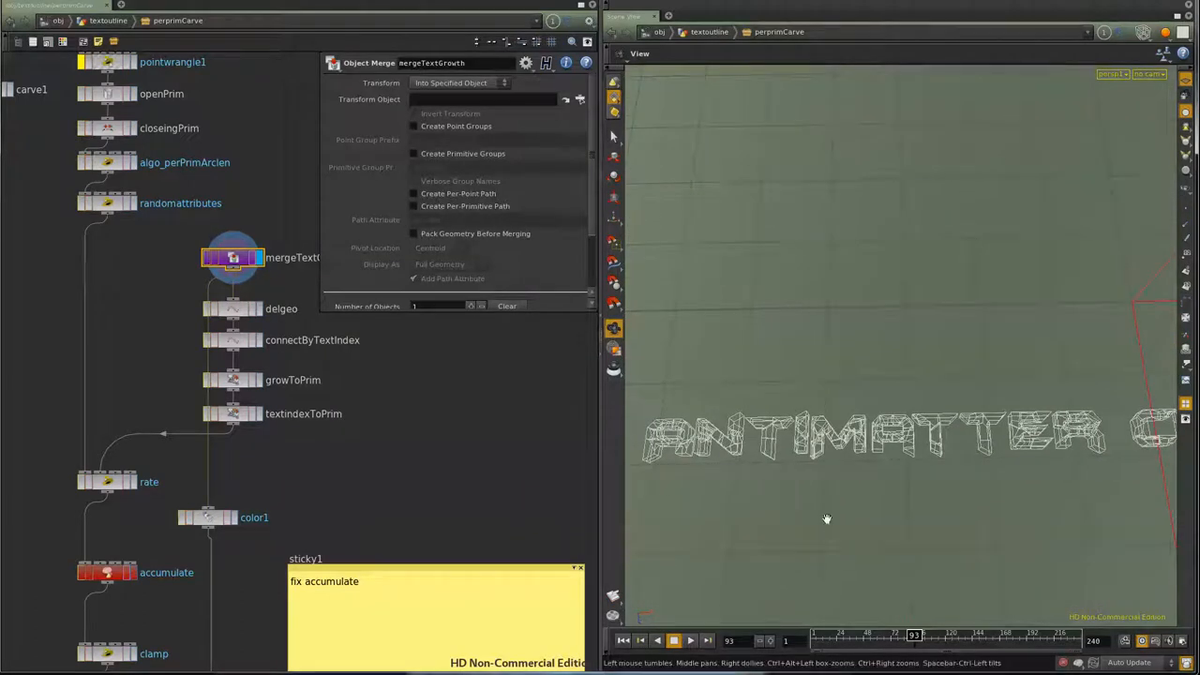
{"action": "mouse_move", "coordinate": [1041, 441]}
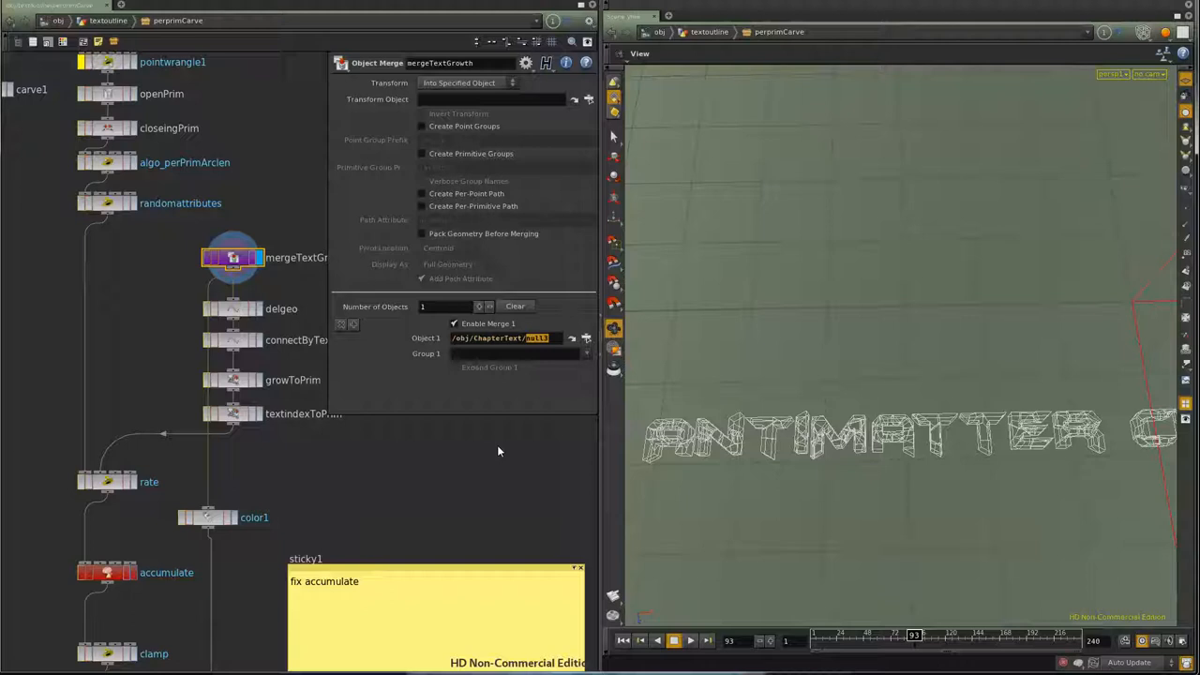
- Rewind to frame 1 and play the growth so the ANTIMATTER letter pieces grow in, then stop
{"action": "left_click", "coordinate": [657, 640]}
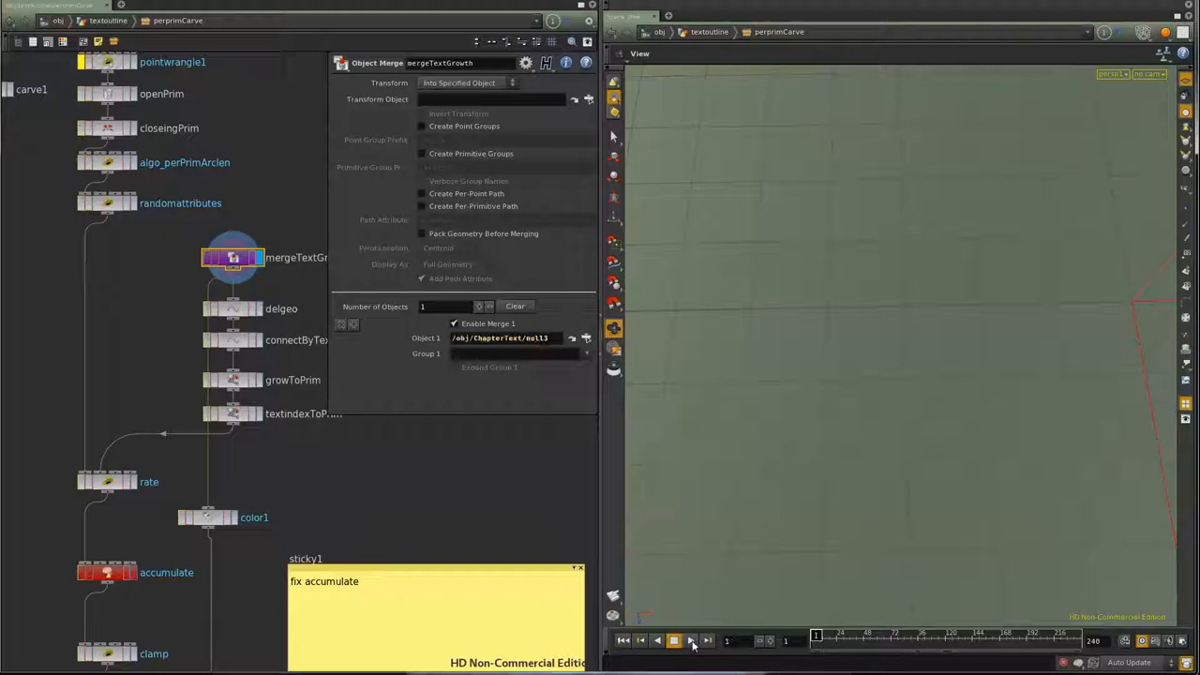
{"action": "left_click", "coordinate": [691, 640]}
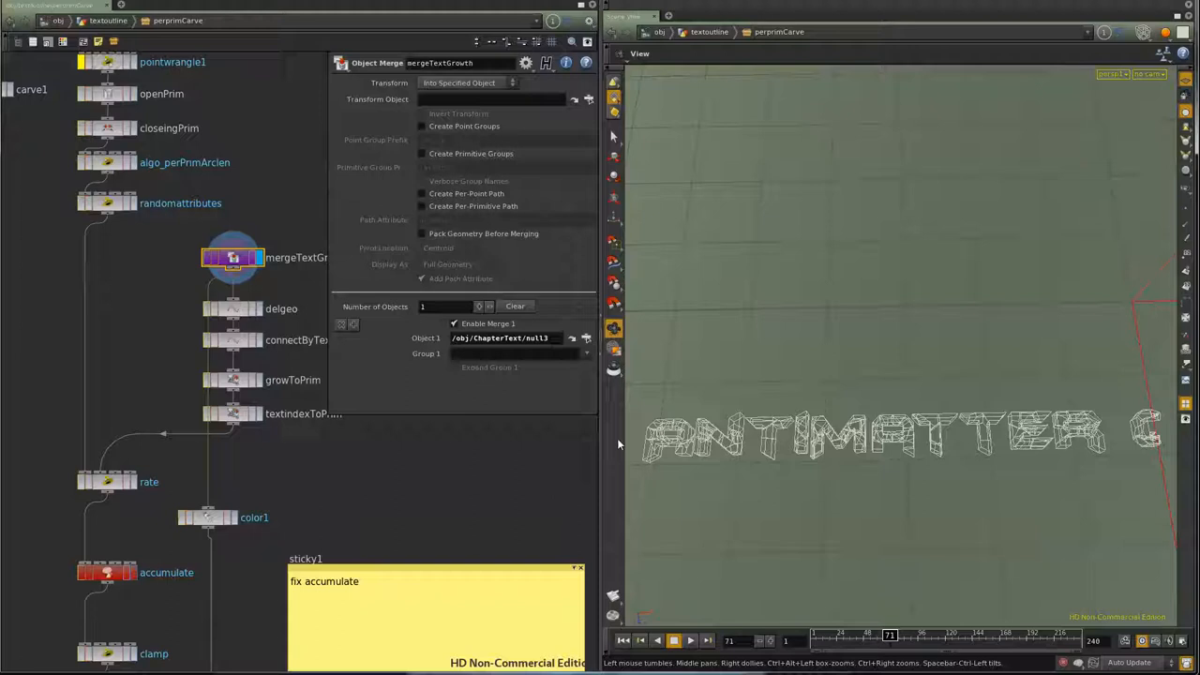
{"action": "mouse_move", "coordinate": [757, 441]}
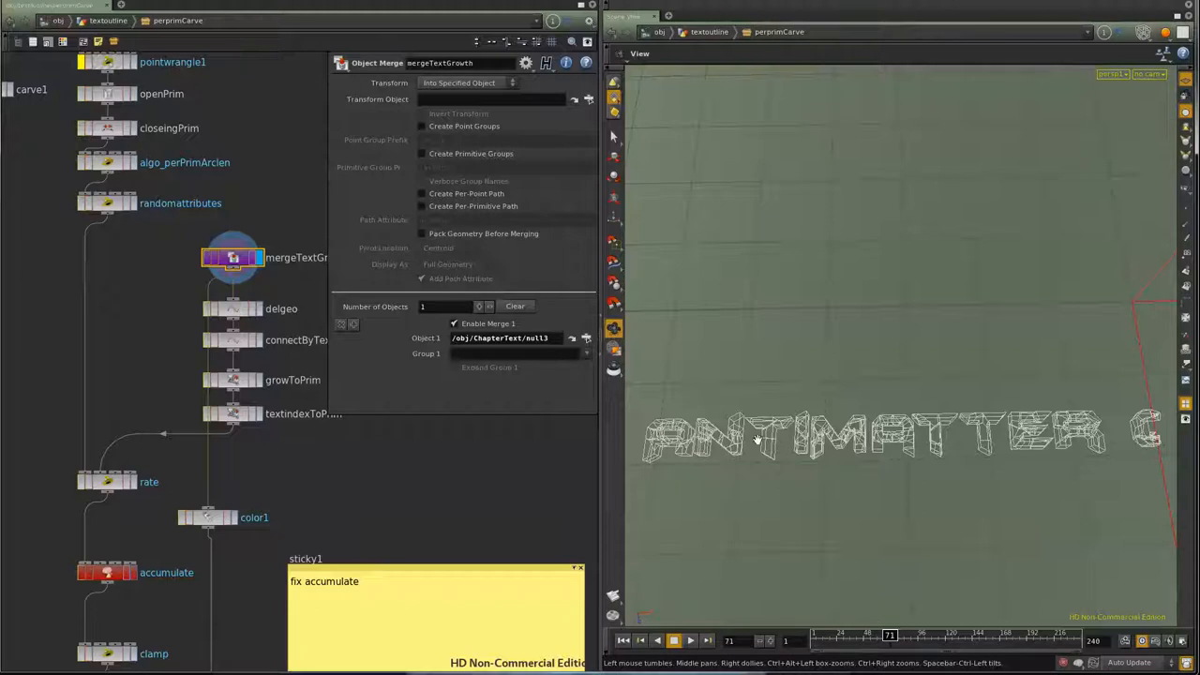
{"action": "mouse_move", "coordinate": [1091, 428]}
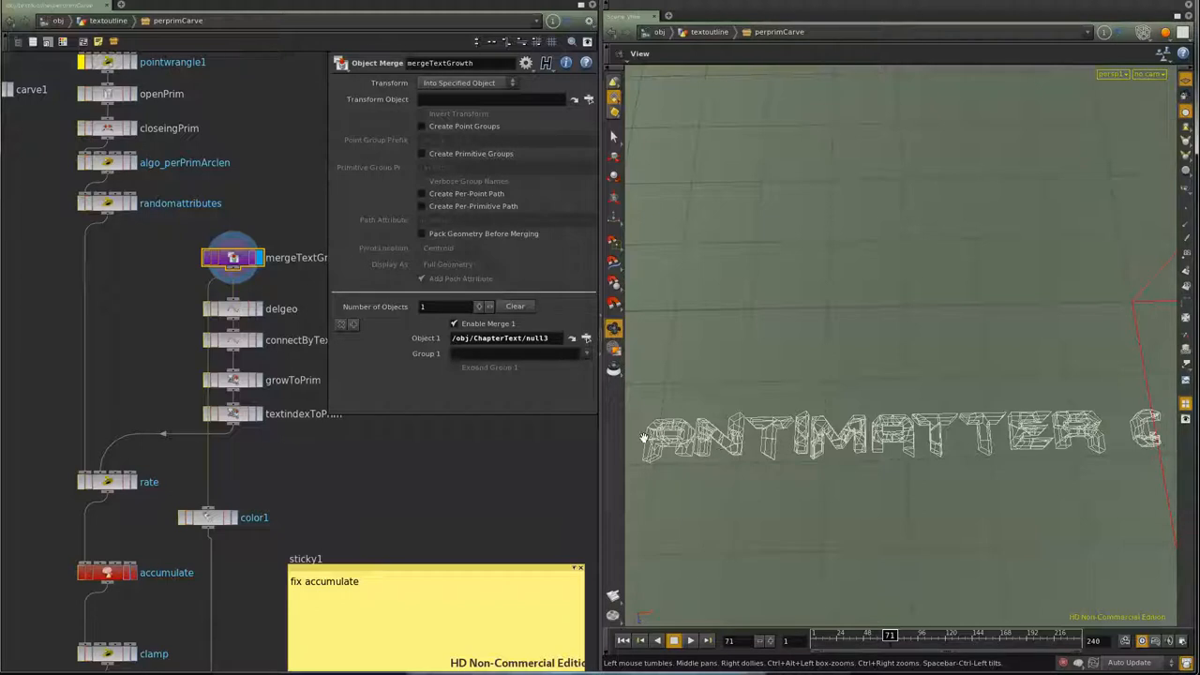
{"action": "mouse_move", "coordinate": [636, 450]}
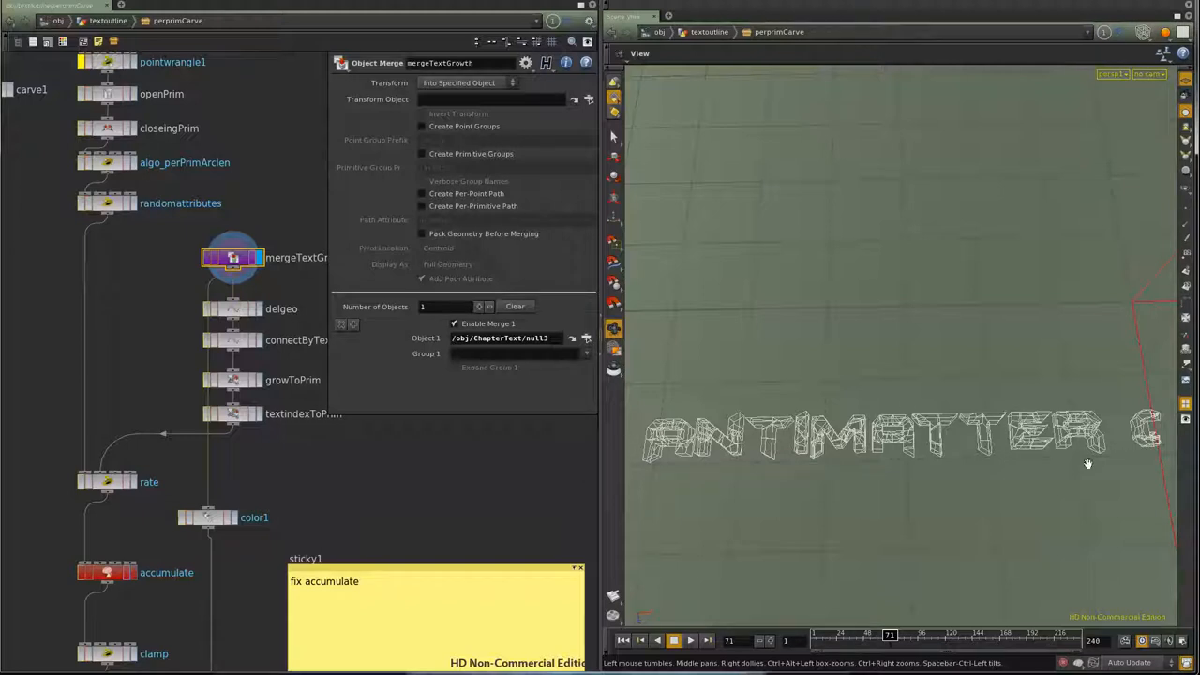
{"action": "mouse_move", "coordinate": [757, 420]}
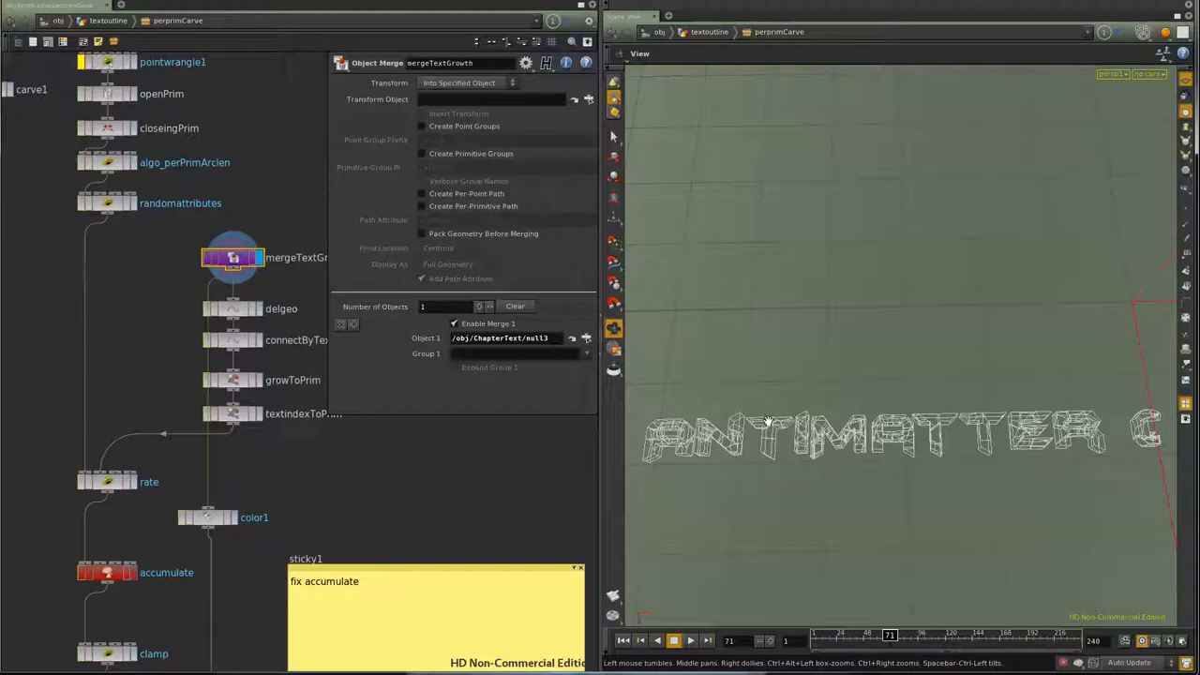
{"action": "mouse_move", "coordinate": [736, 441]}
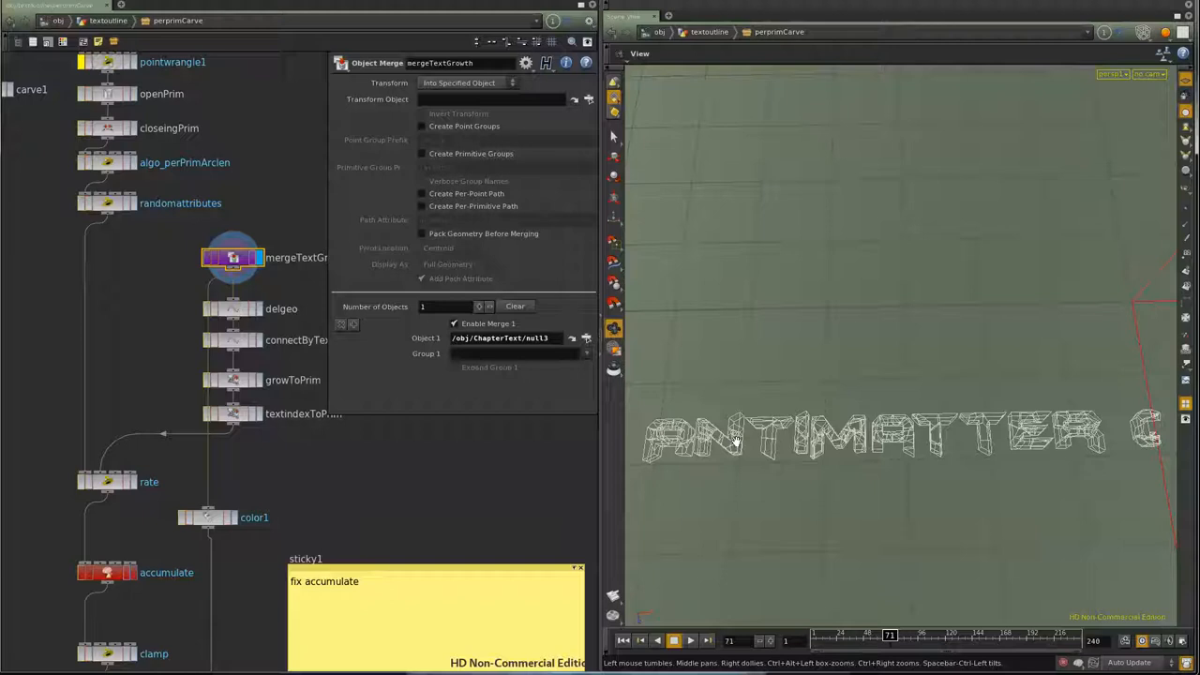
{"action": "mouse_move", "coordinate": [729, 417]}
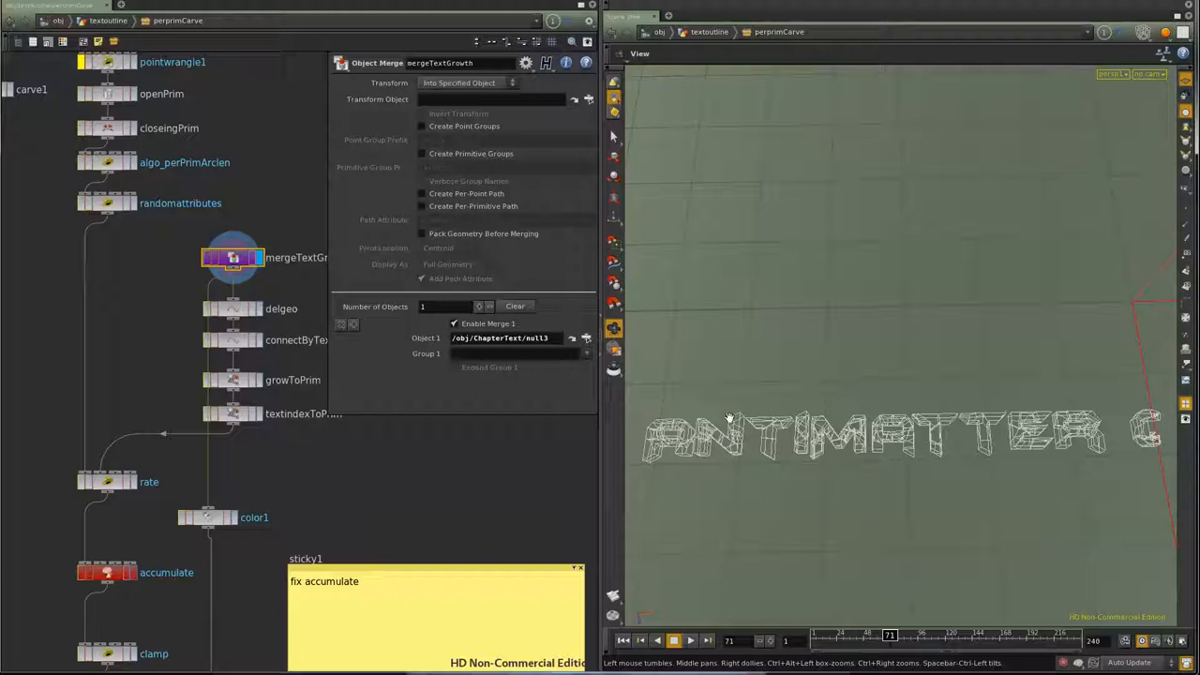
{"action": "mouse_move", "coordinate": [738, 424]}
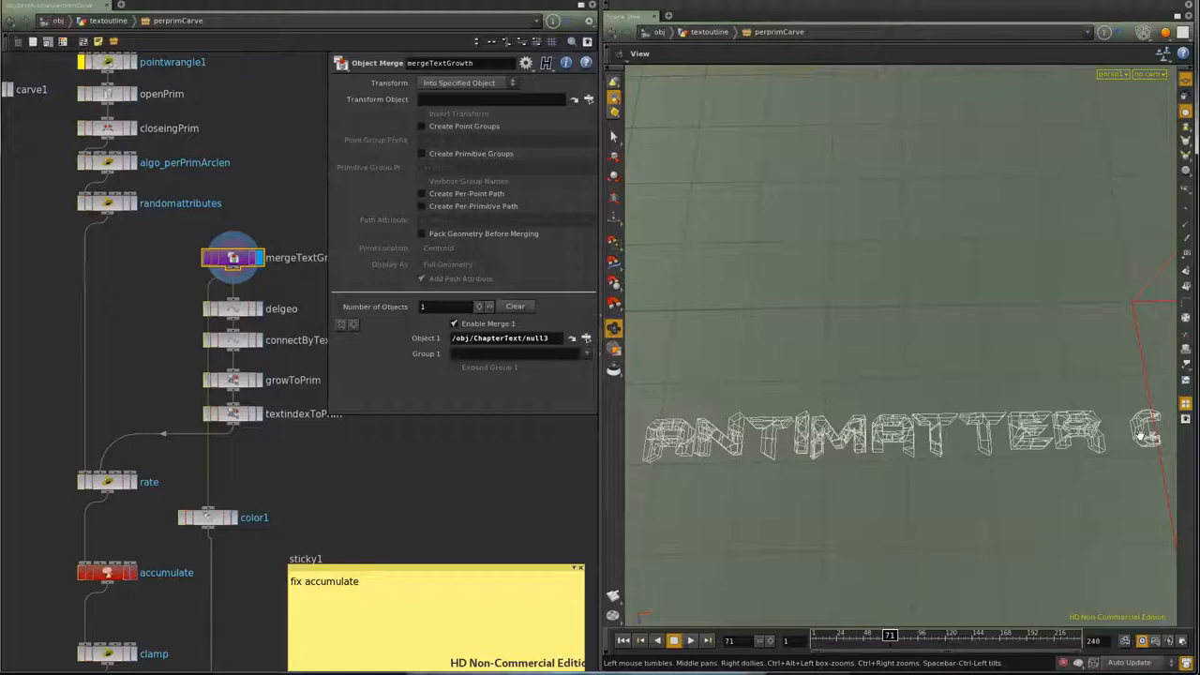
{"action": "left_click", "coordinate": [690, 641]}
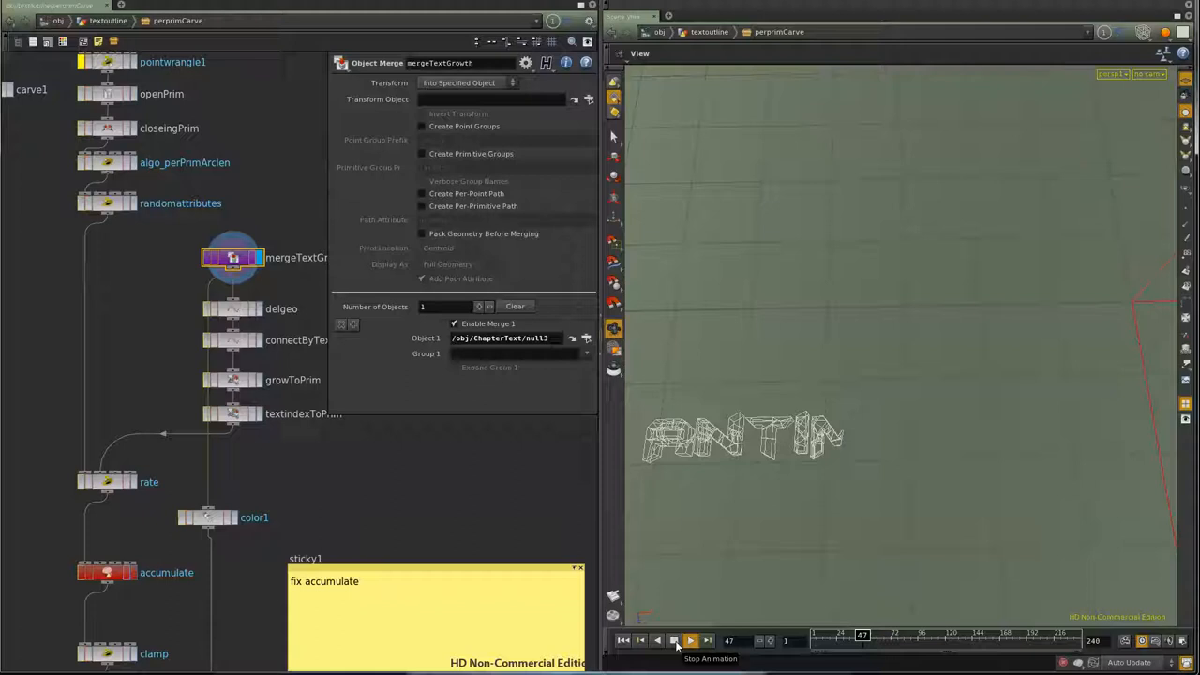
{"action": "left_click", "coordinate": [690, 640]}
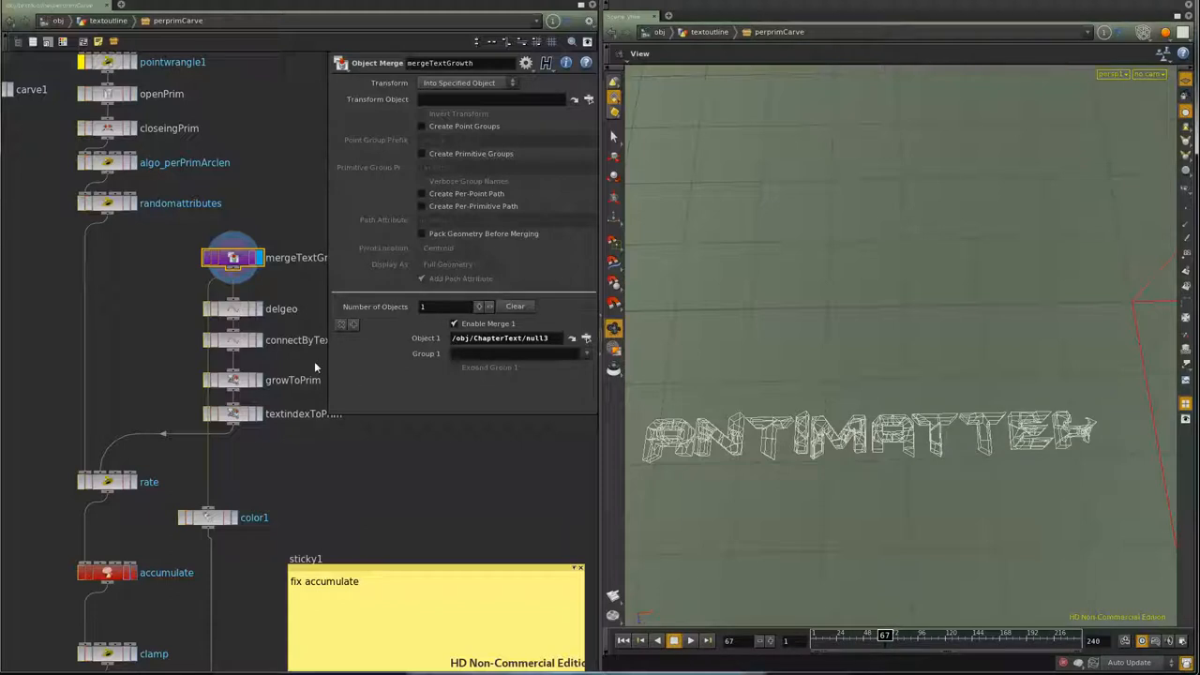
- Inspect delgeo's points, connectByTextIndex's lines, then growToPrim's point-to-primitive averaging
{"action": "left_click", "coordinate": [232, 308]}
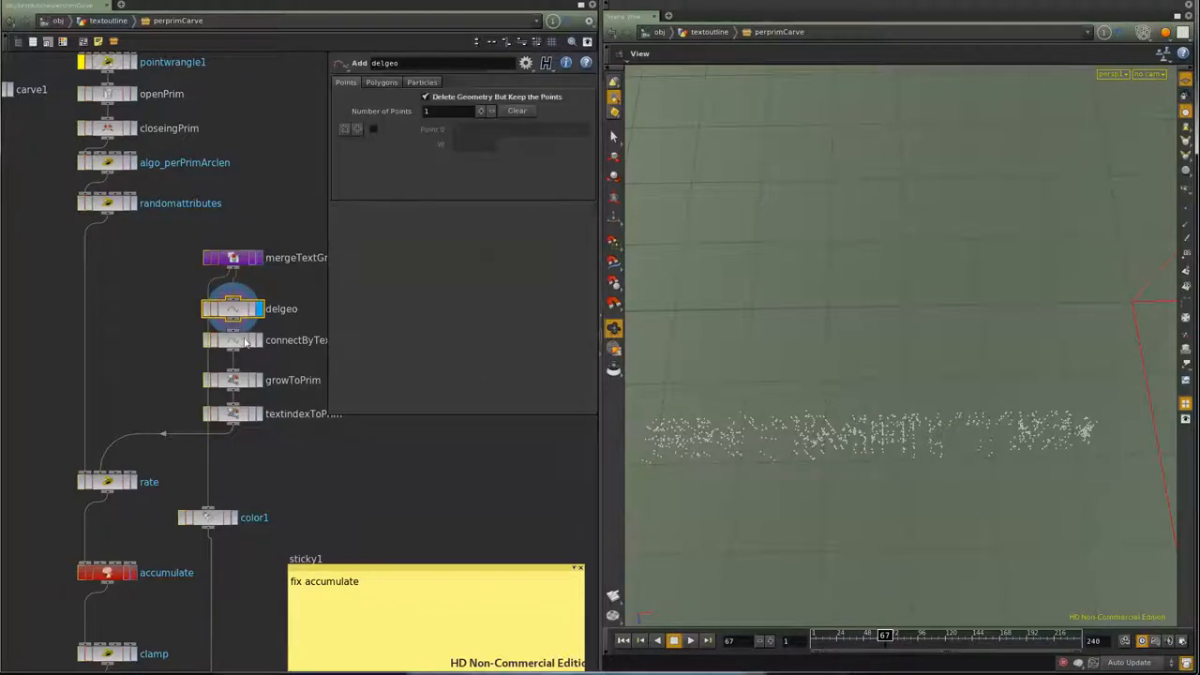
{"action": "left_click", "coordinate": [232, 339]}
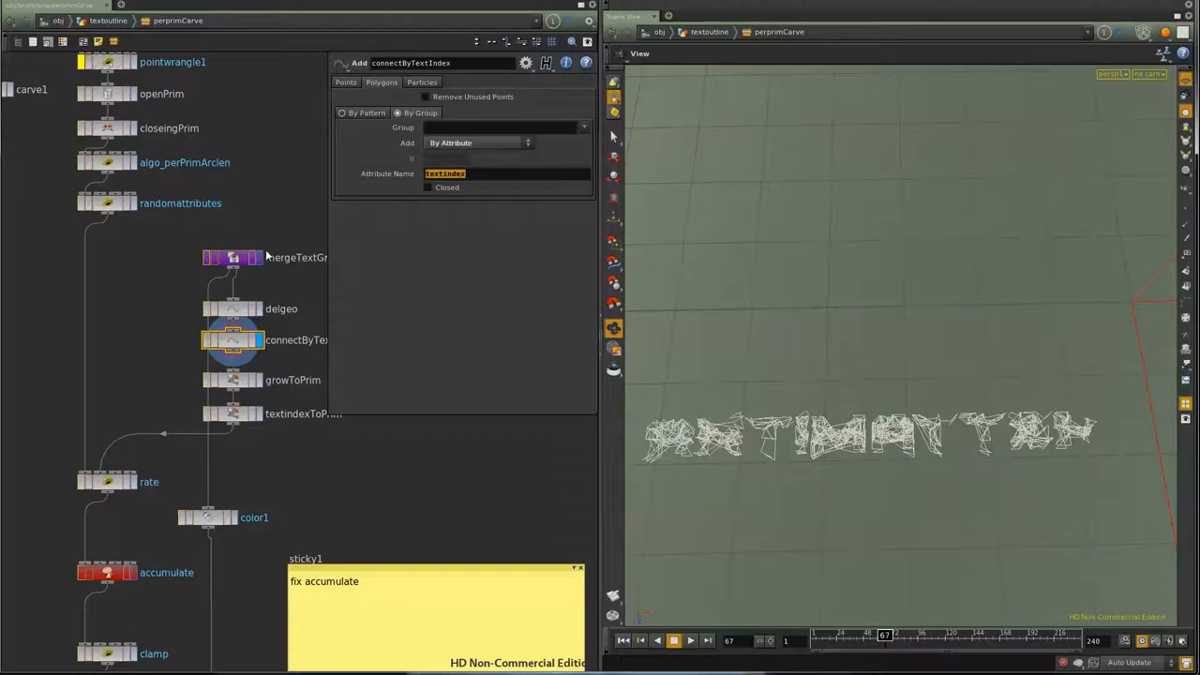
{"action": "mouse_move", "coordinate": [233, 257]}
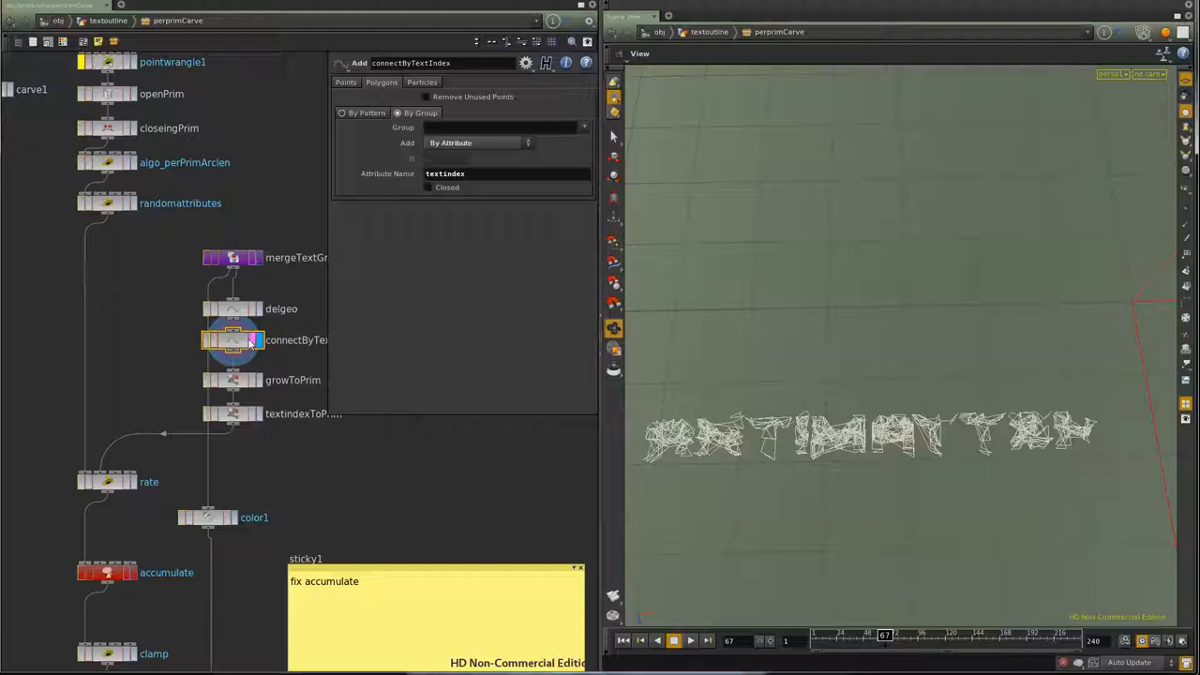
{"action": "left_click", "coordinate": [233, 380]}
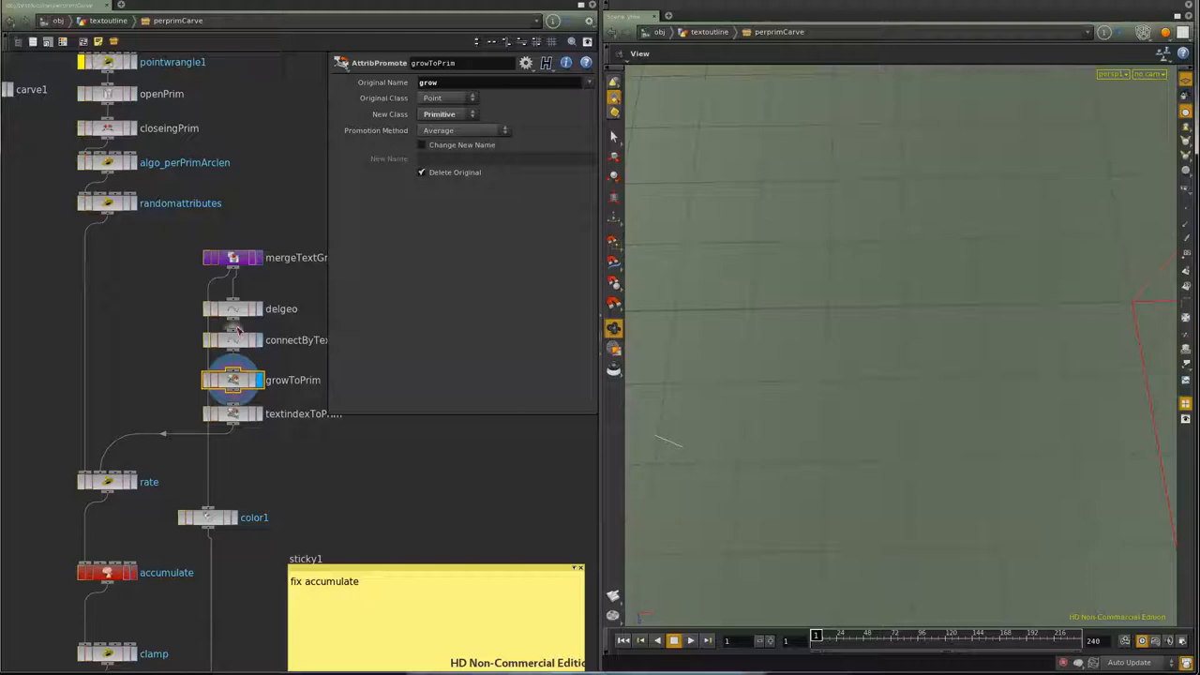
- Select mergeTextGrowth again to show the grown letter pieces, now reading ANTIMA
{"action": "left_click", "coordinate": [232, 256]}
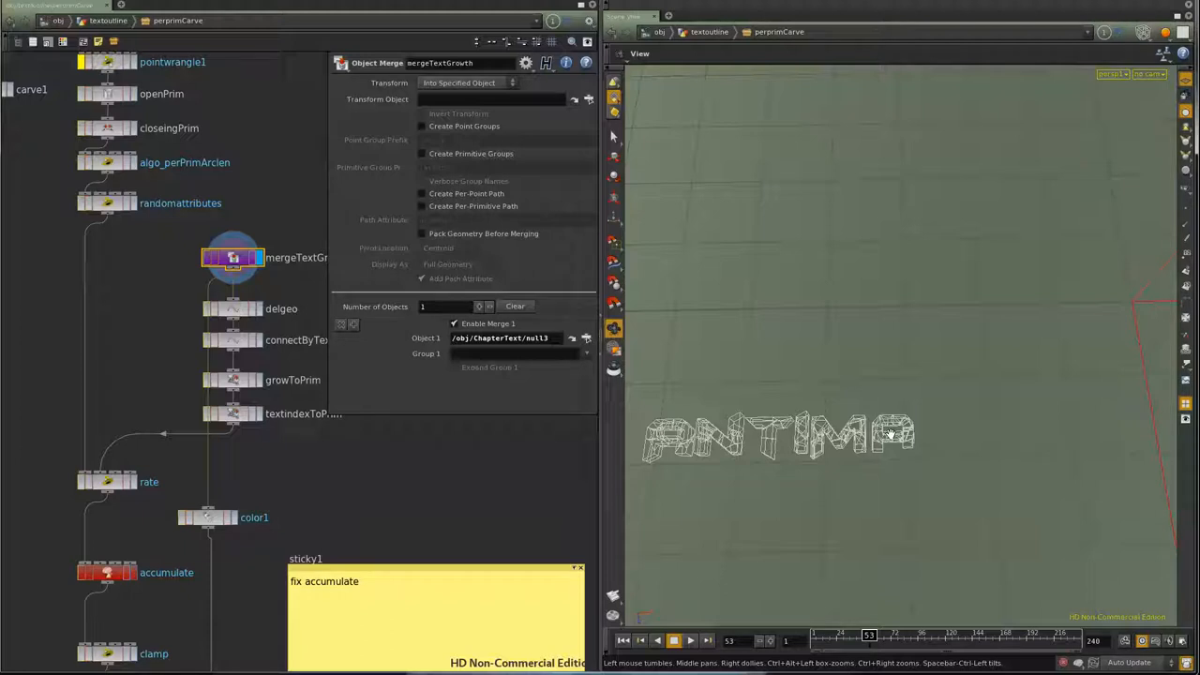
{"action": "mouse_move", "coordinate": [256, 431]}
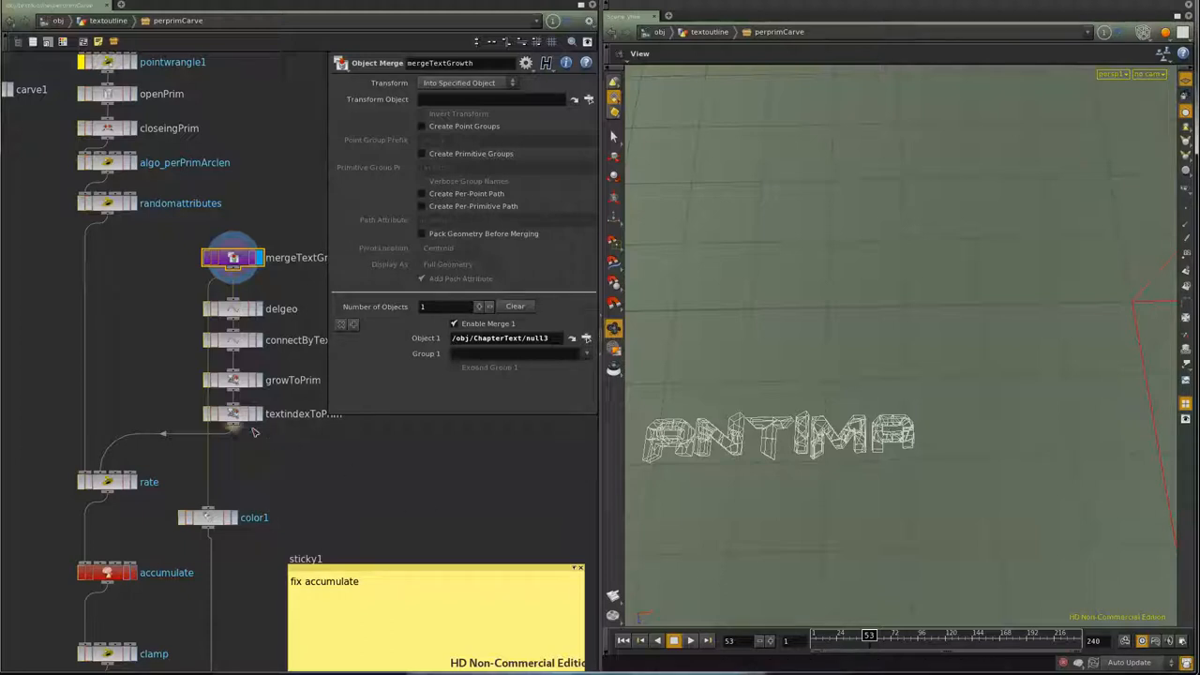
- Inspect textindexToPrim's promotion, then growToPrim's averaged grow attribute
{"action": "left_click", "coordinate": [233, 414]}
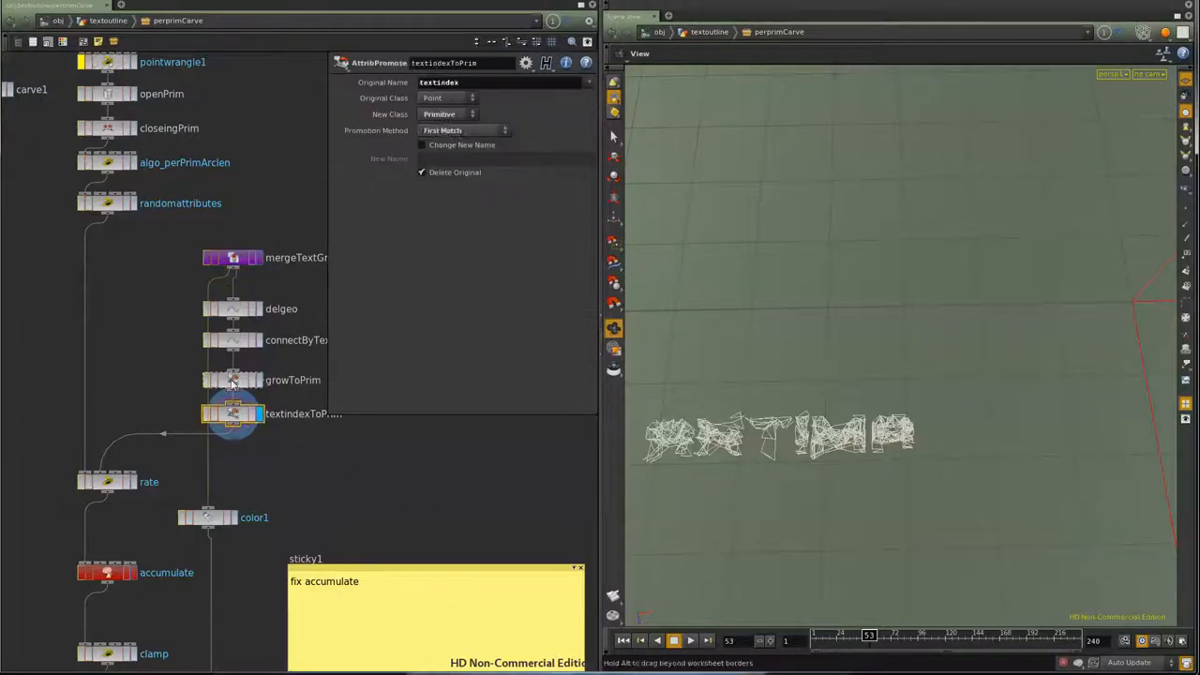
{"action": "left_click", "coordinate": [232, 380]}
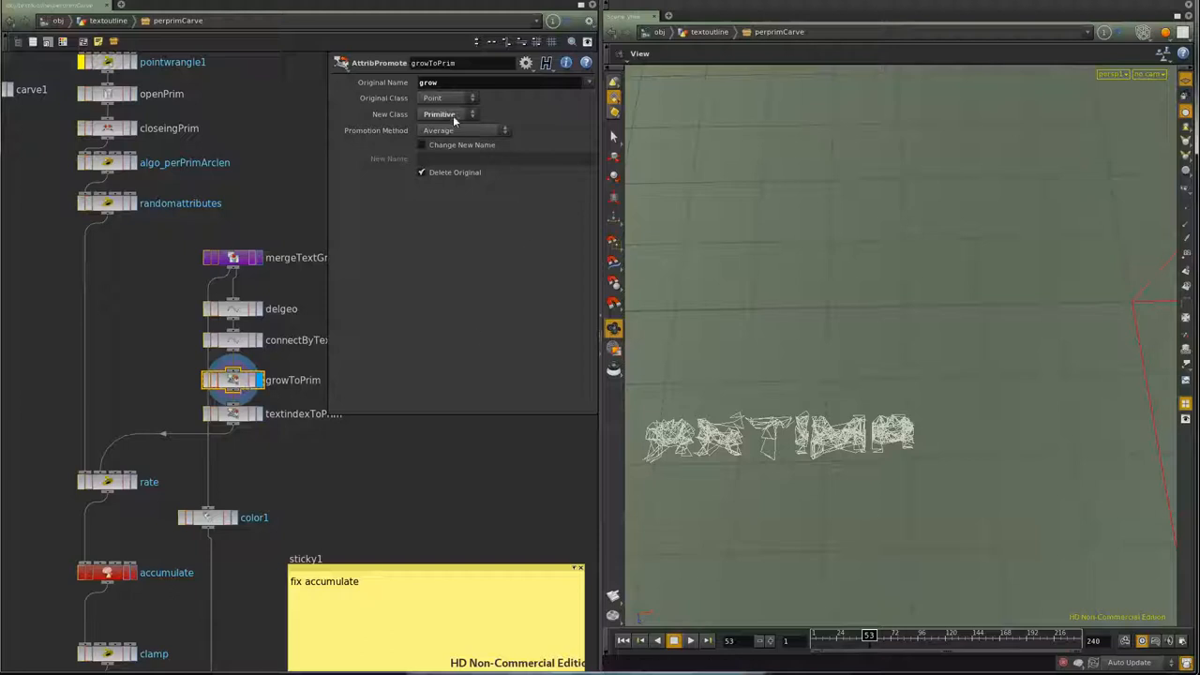
{"action": "mouse_move", "coordinate": [627, 387]}
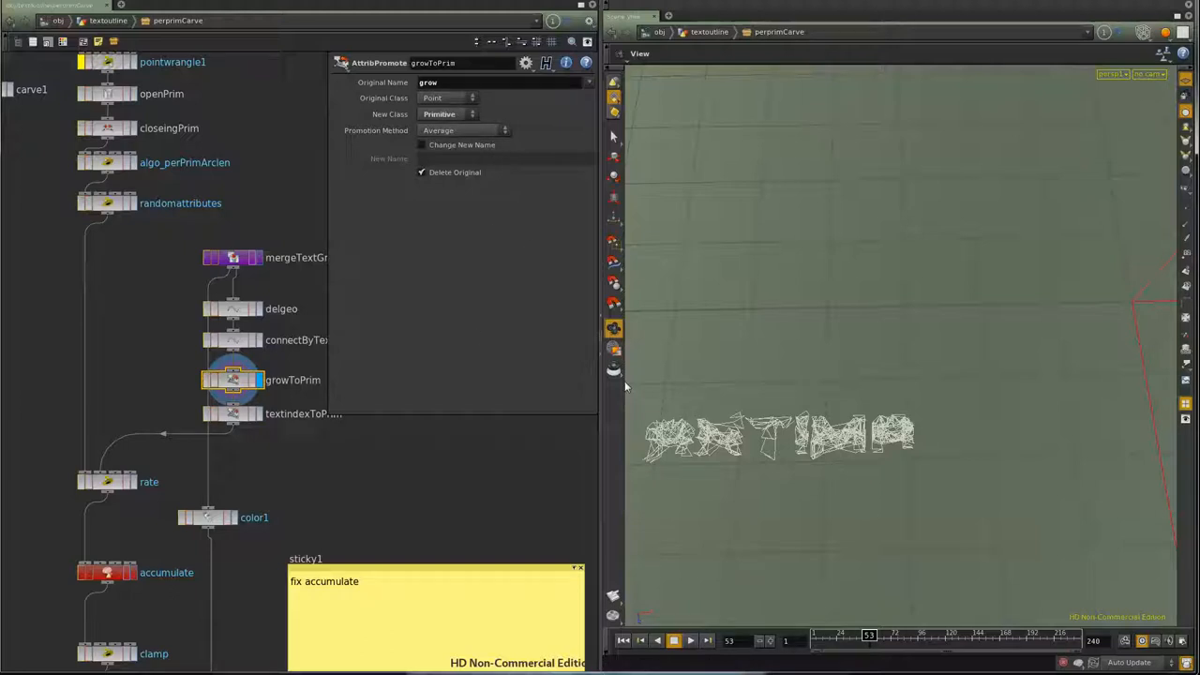
{"action": "mouse_move", "coordinate": [792, 420]}
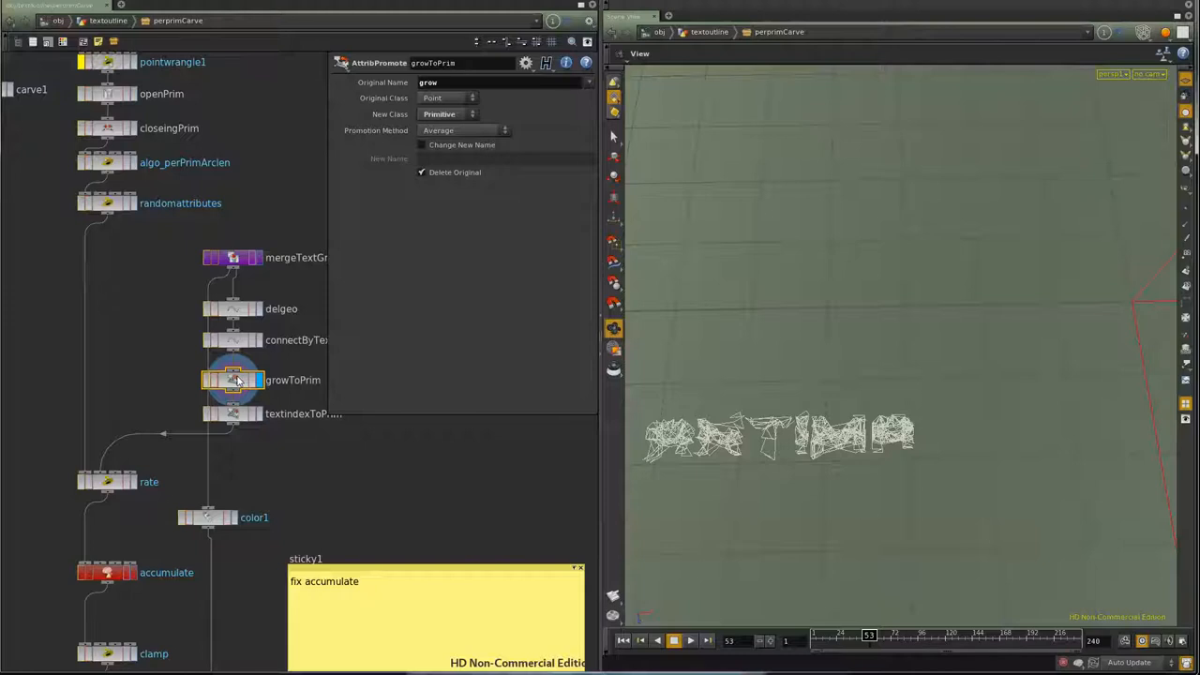
{"action": "mouse_move", "coordinate": [870, 409]}
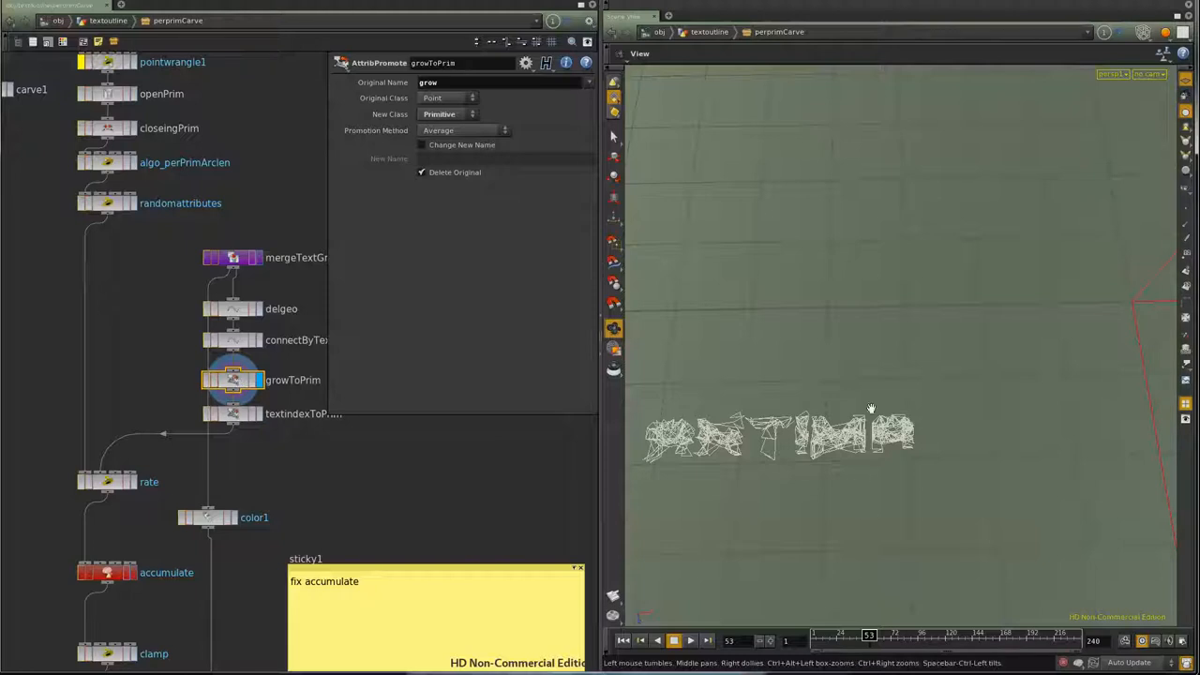
{"action": "mouse_move", "coordinate": [856, 425]}
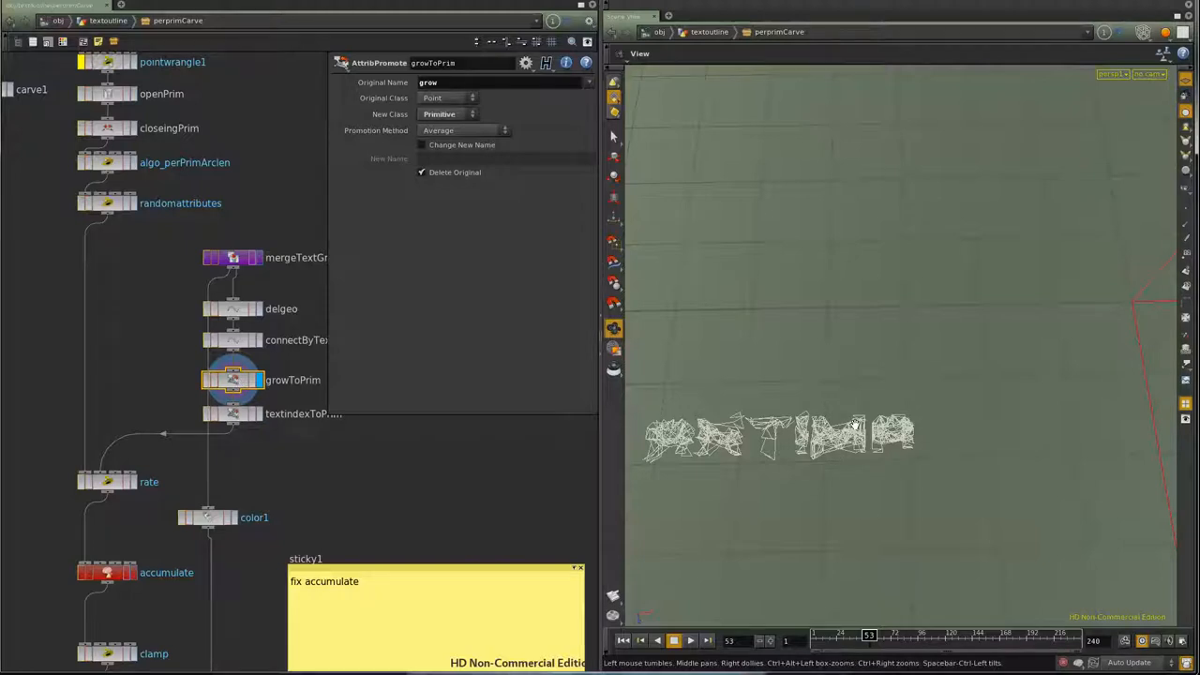
{"action": "right_click", "coordinate": [232, 380]}
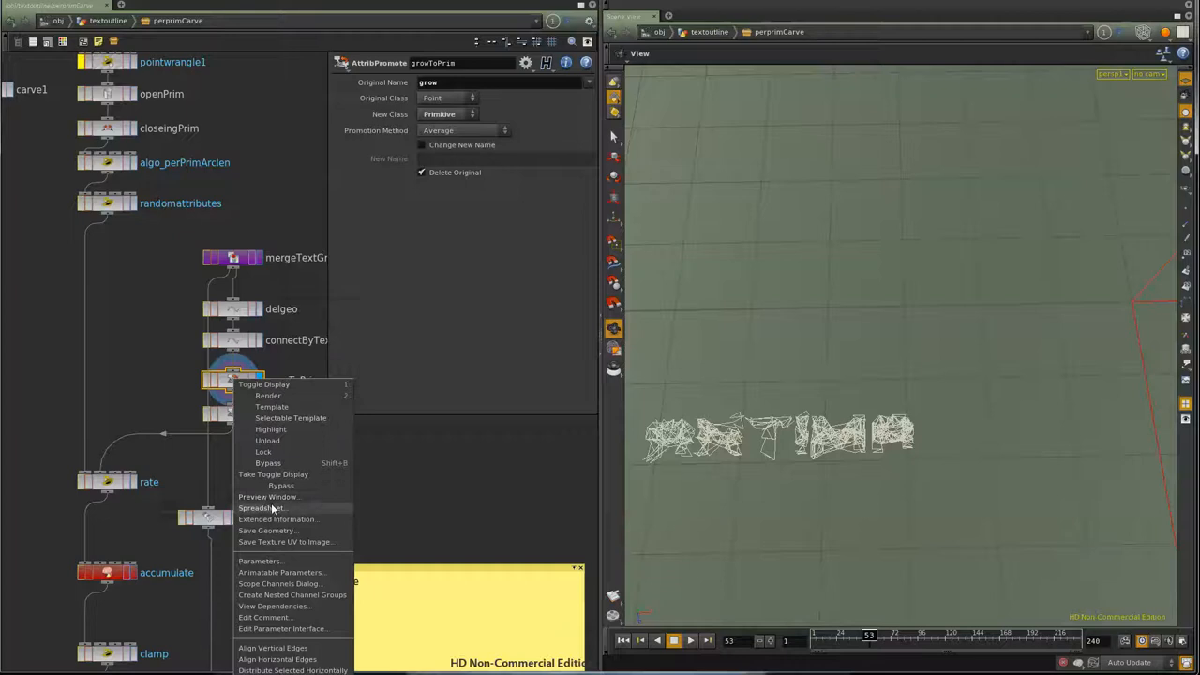
{"action": "left_click", "coordinate": [260, 507]}
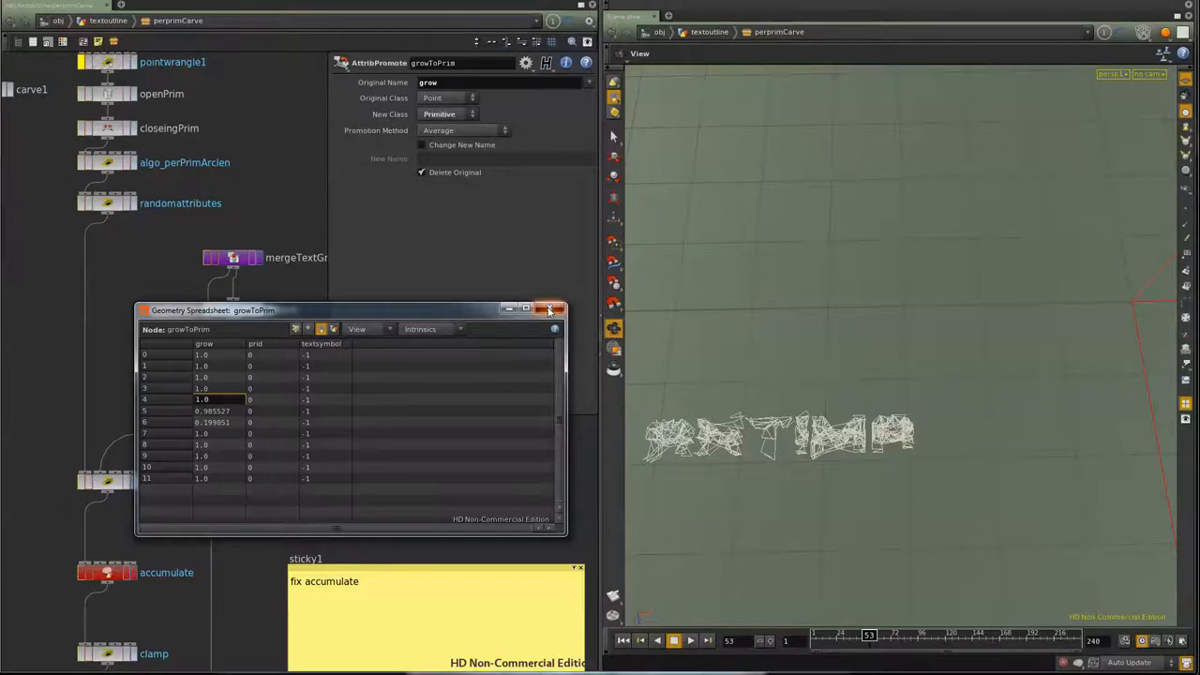
{"action": "left_click", "coordinate": [550, 310]}
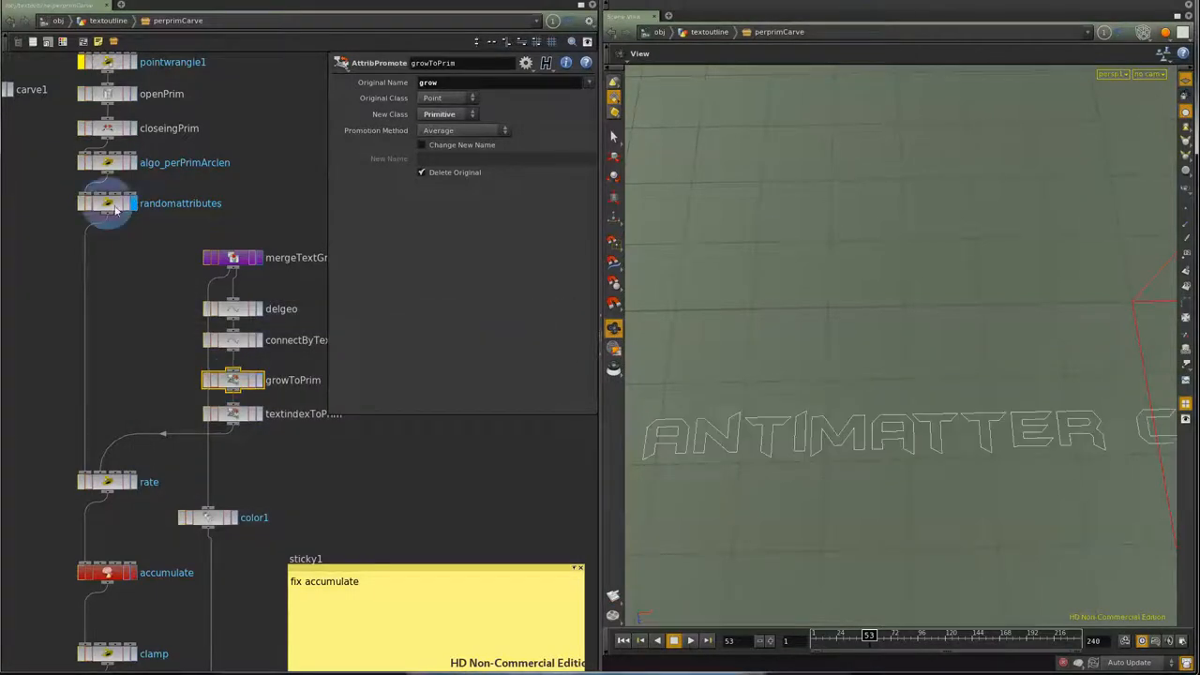
- Read the randomattributes VEX, then the rate wrangle lowering rate where grow is full
{"action": "left_click", "coordinate": [107, 203]}
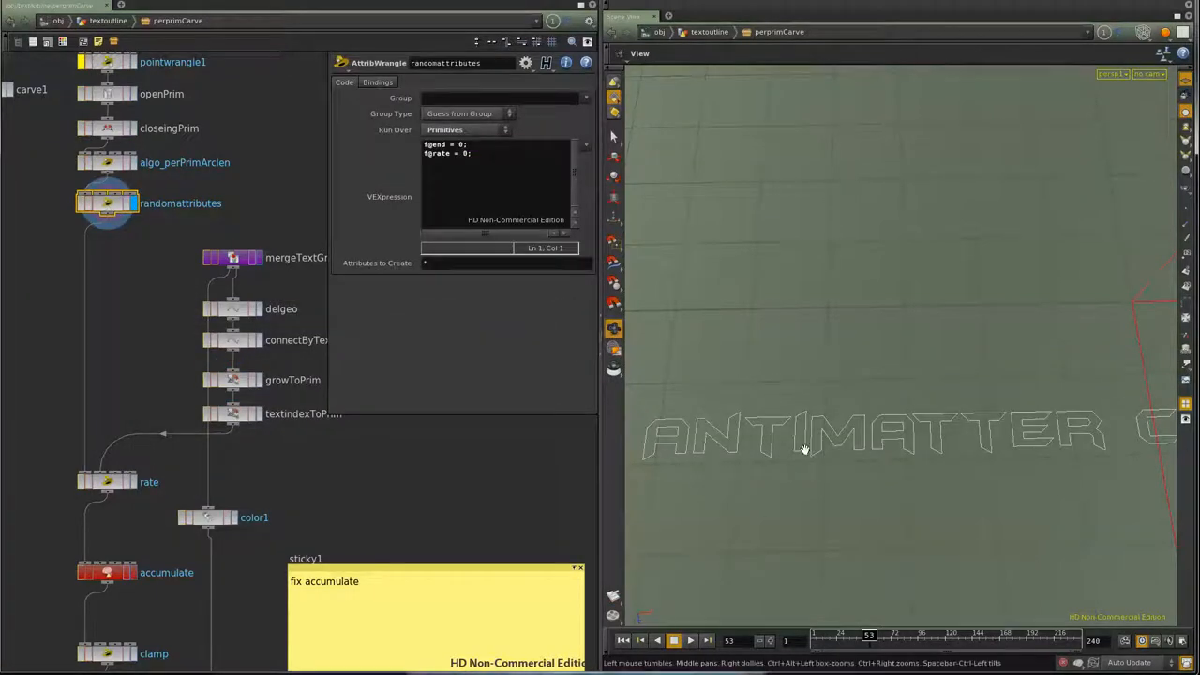
{"action": "mouse_move", "coordinate": [732, 444]}
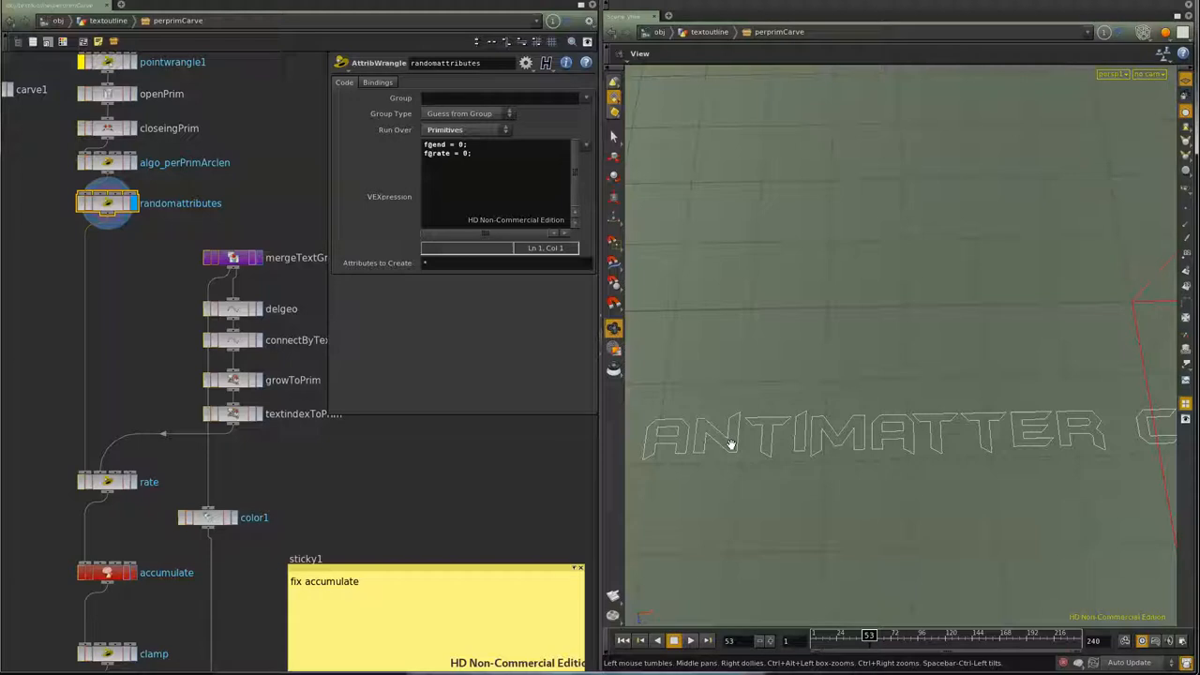
{"action": "mouse_move", "coordinate": [344, 369]}
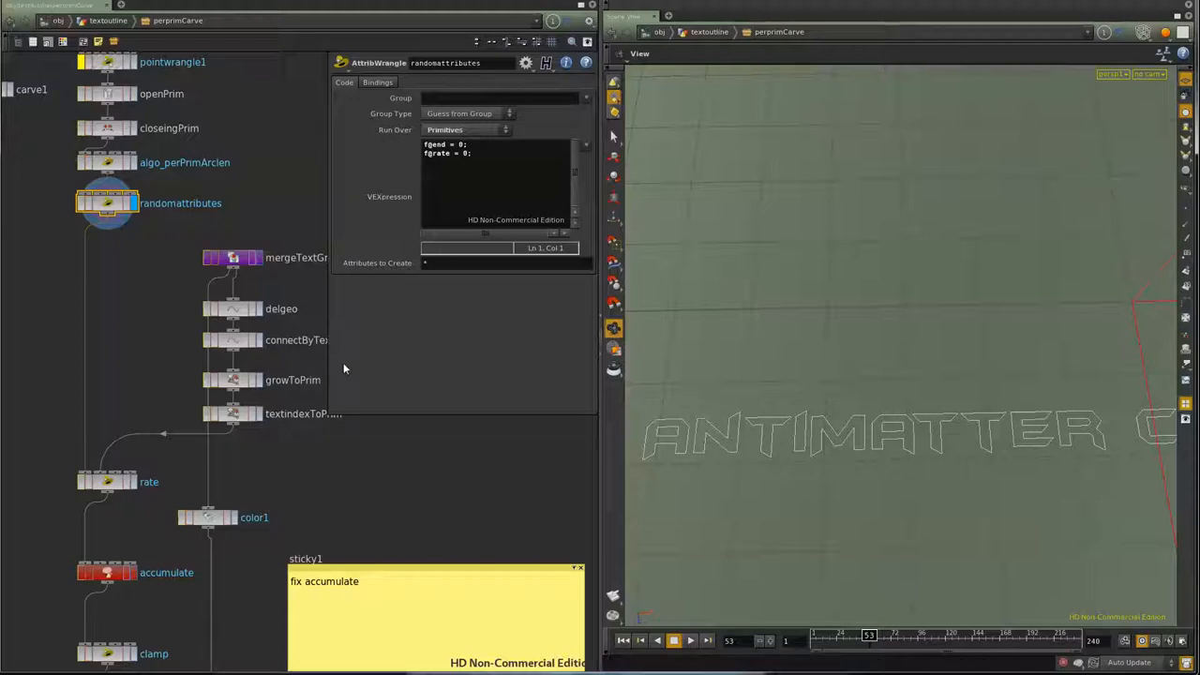
{"action": "mouse_move", "coordinate": [709, 372]}
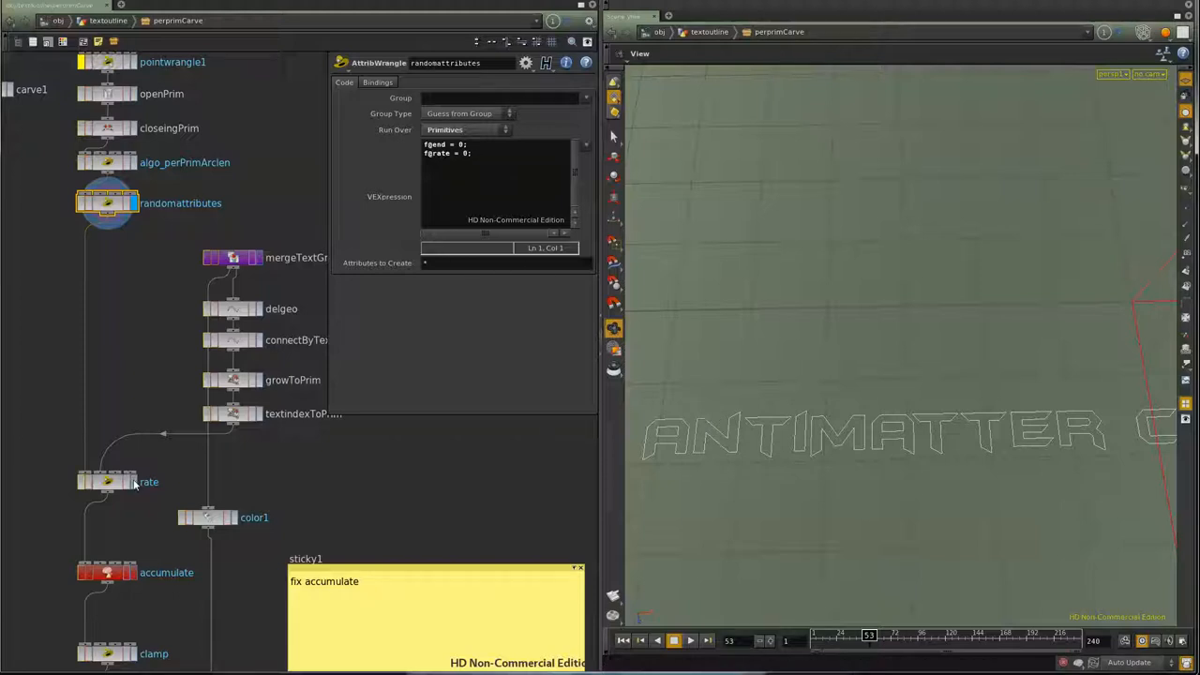
{"action": "left_click", "coordinate": [107, 481]}
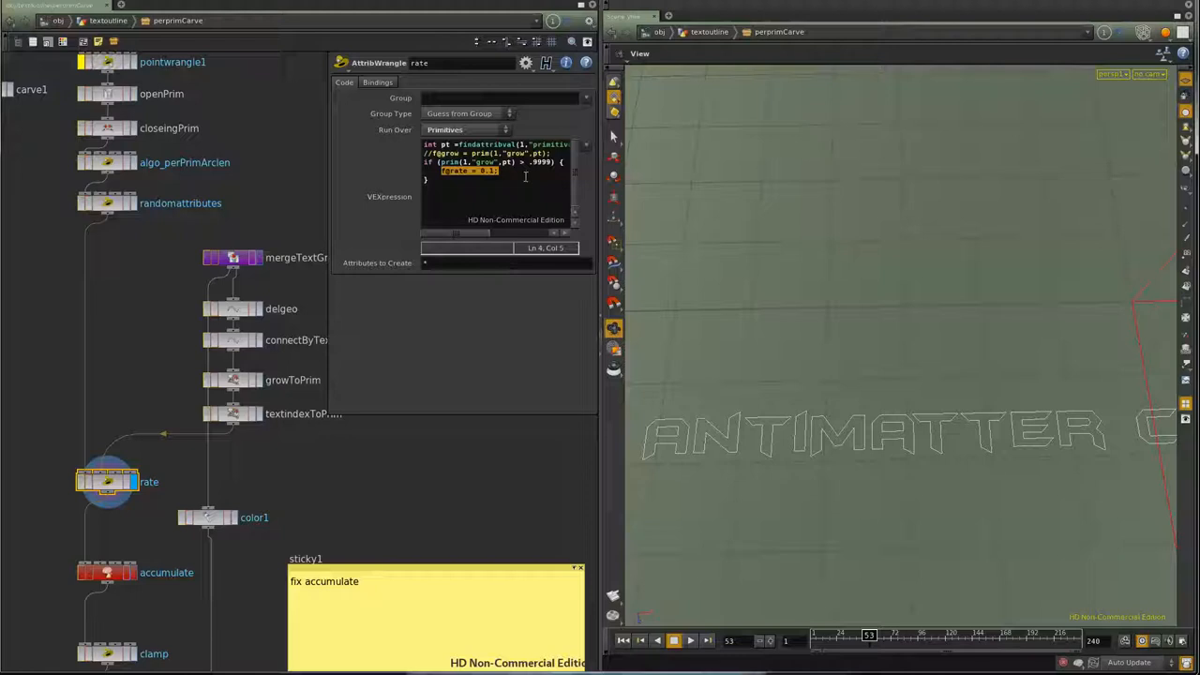
{"action": "mouse_move", "coordinate": [746, 441]}
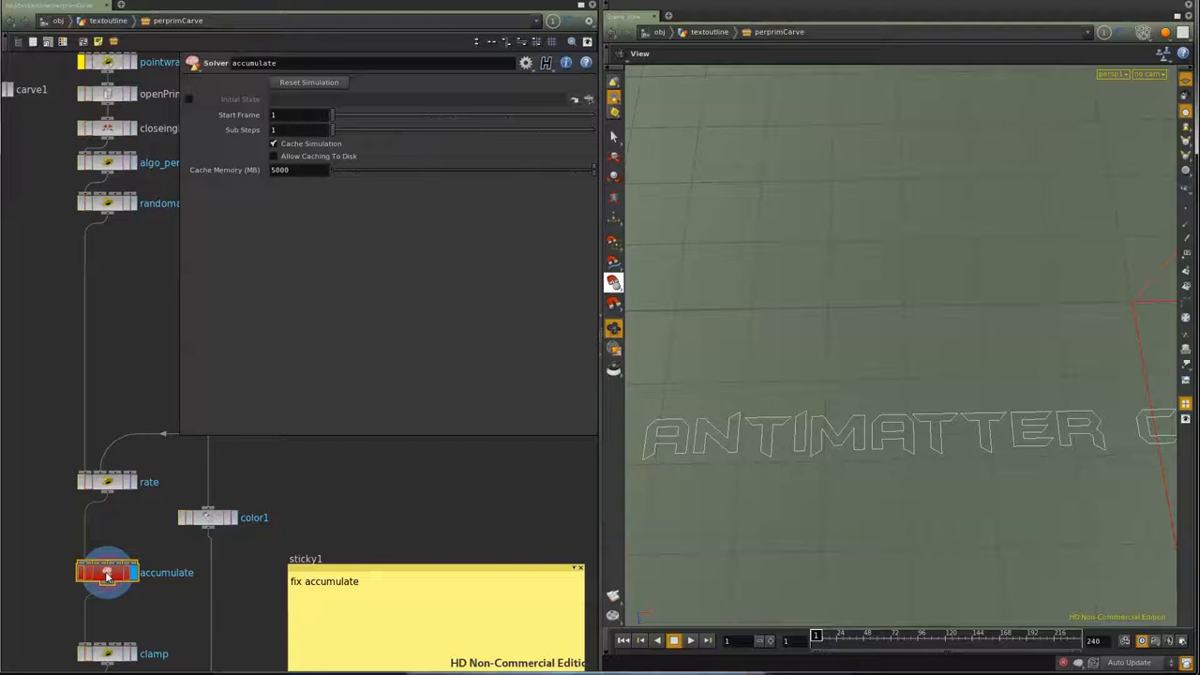
{"action": "mouse_move", "coordinate": [685, 455]}
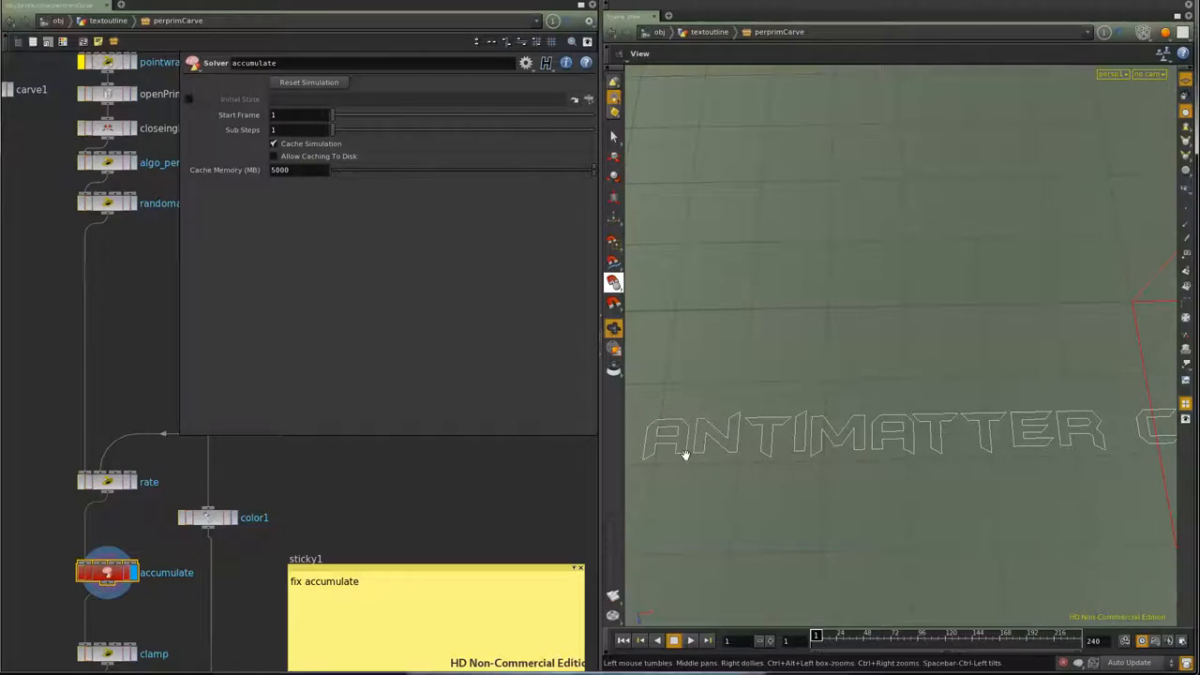
{"action": "mouse_move", "coordinate": [669, 446]}
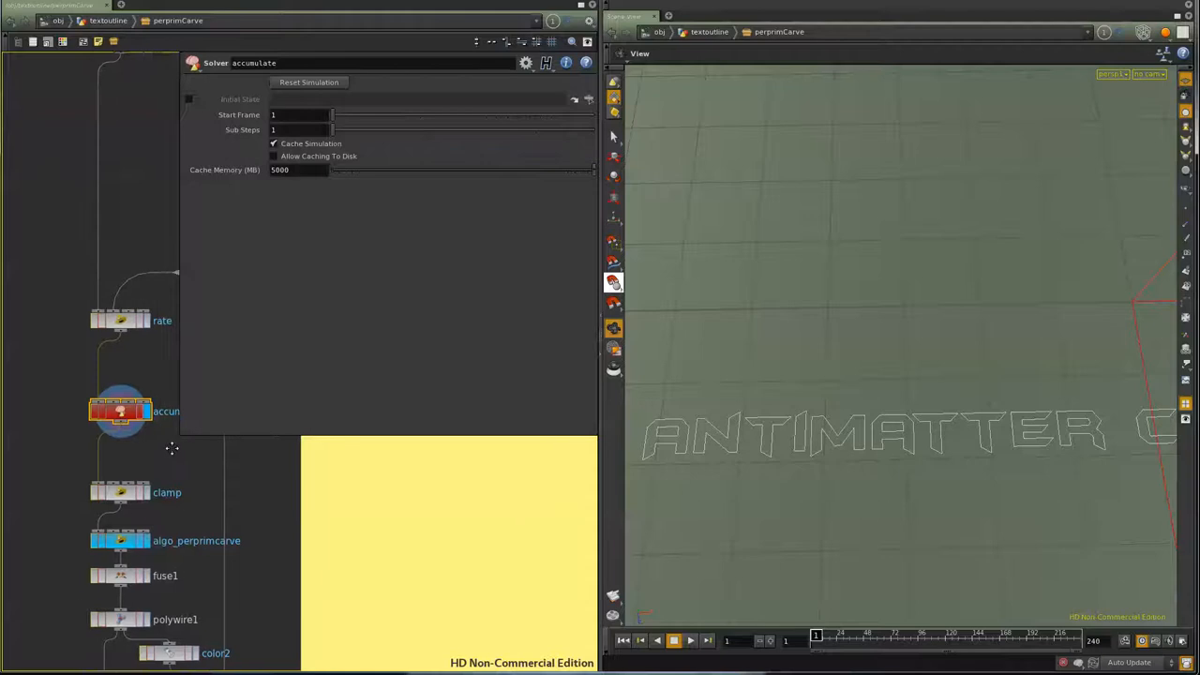
- Check the clamp wrangle and accumulate solver, then show algo_perprimcarve's start, end and shift code
{"action": "left_click", "coordinate": [120, 492]}
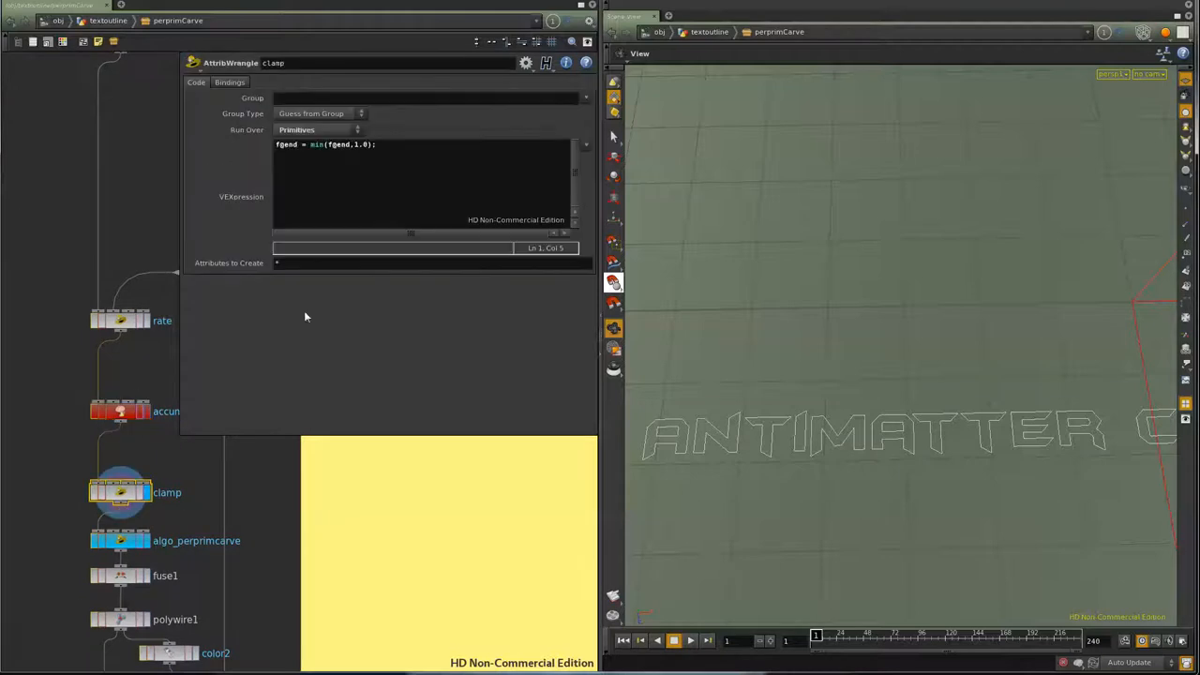
{"action": "left_click", "coordinate": [120, 411]}
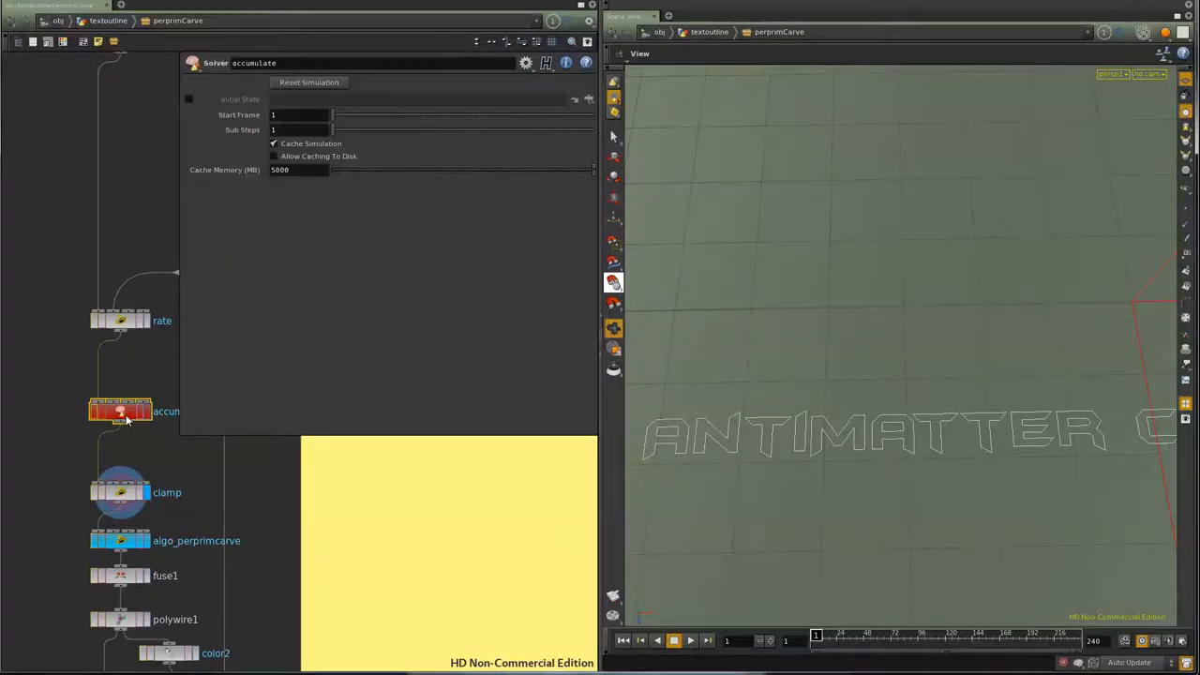
{"action": "double_click", "coordinate": [120, 410]}
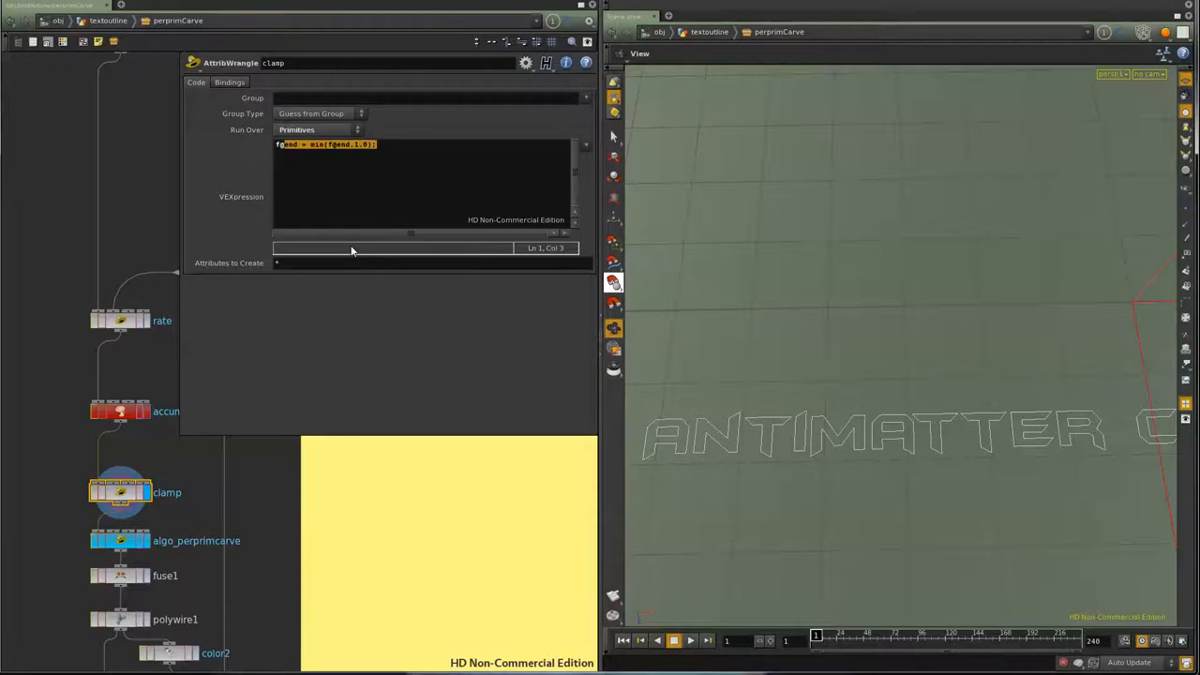
{"action": "left_click", "coordinate": [120, 540]}
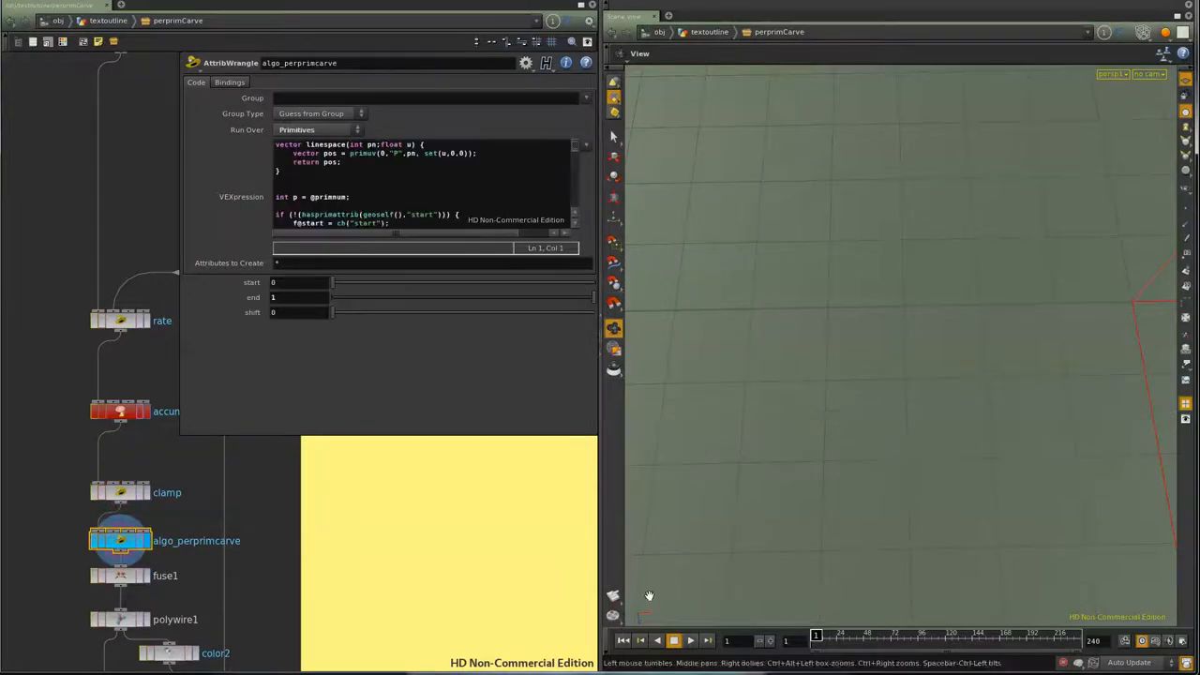
- Play the carve so letter outlines draw on, stop at frame 86, and orbit along the lettering
{"action": "left_click", "coordinate": [691, 641]}
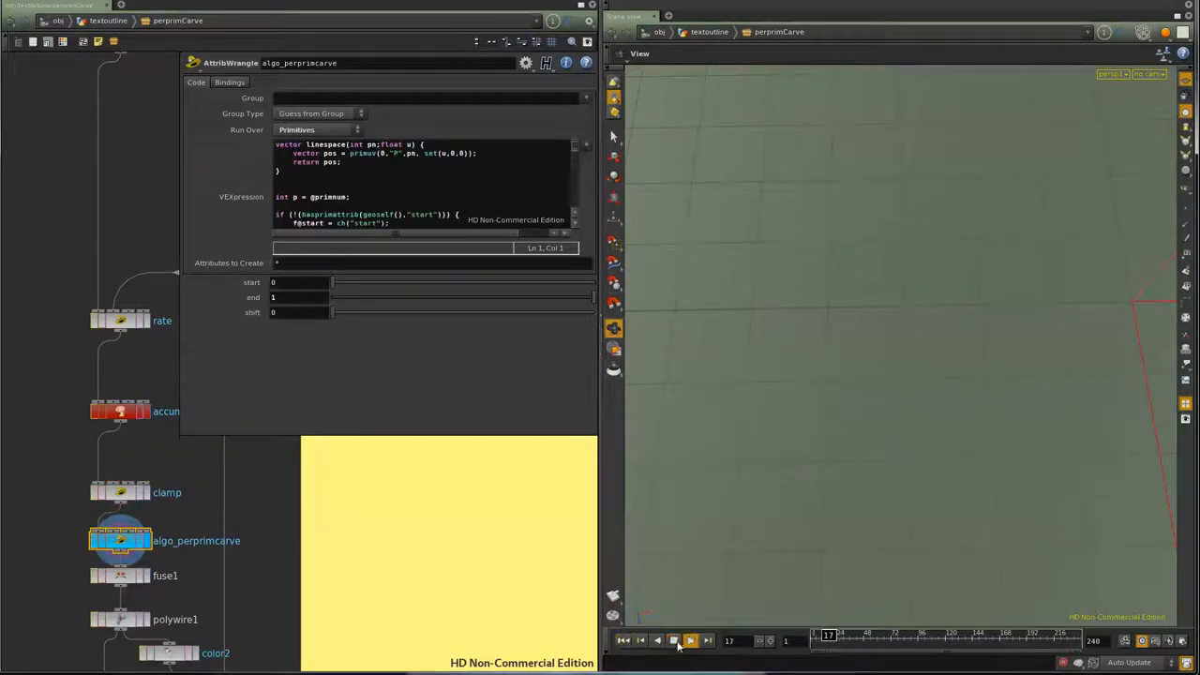
{"action": "left_click", "coordinate": [690, 640]}
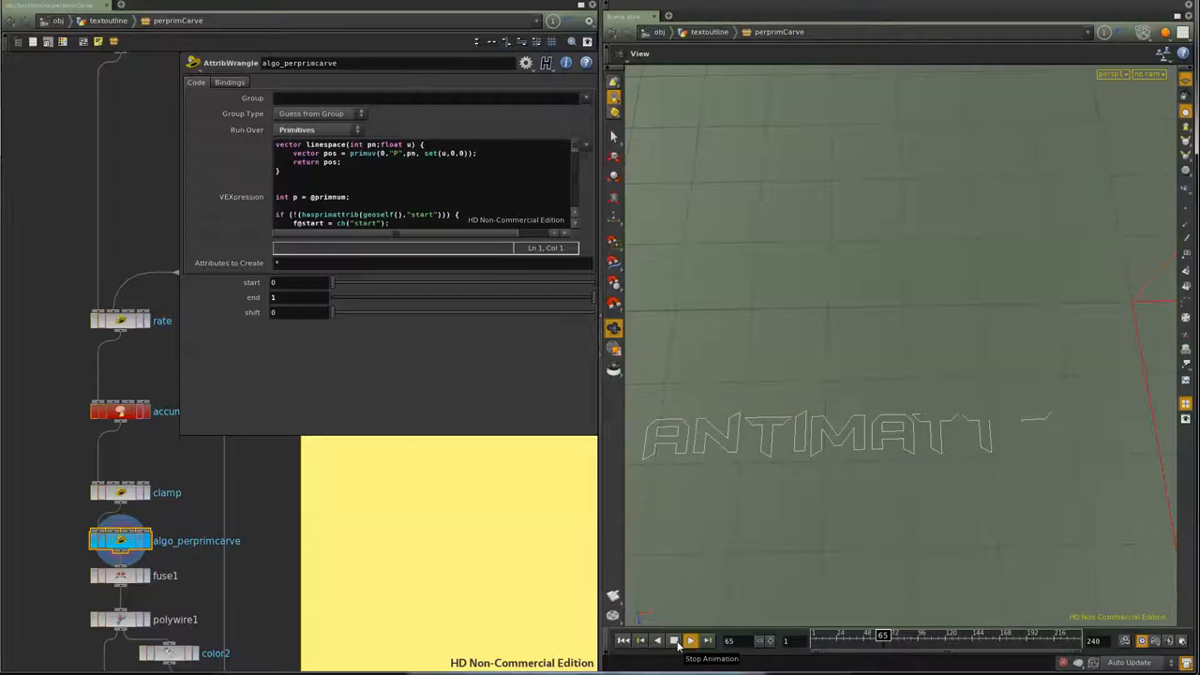
{"action": "left_click", "coordinate": [690, 641]}
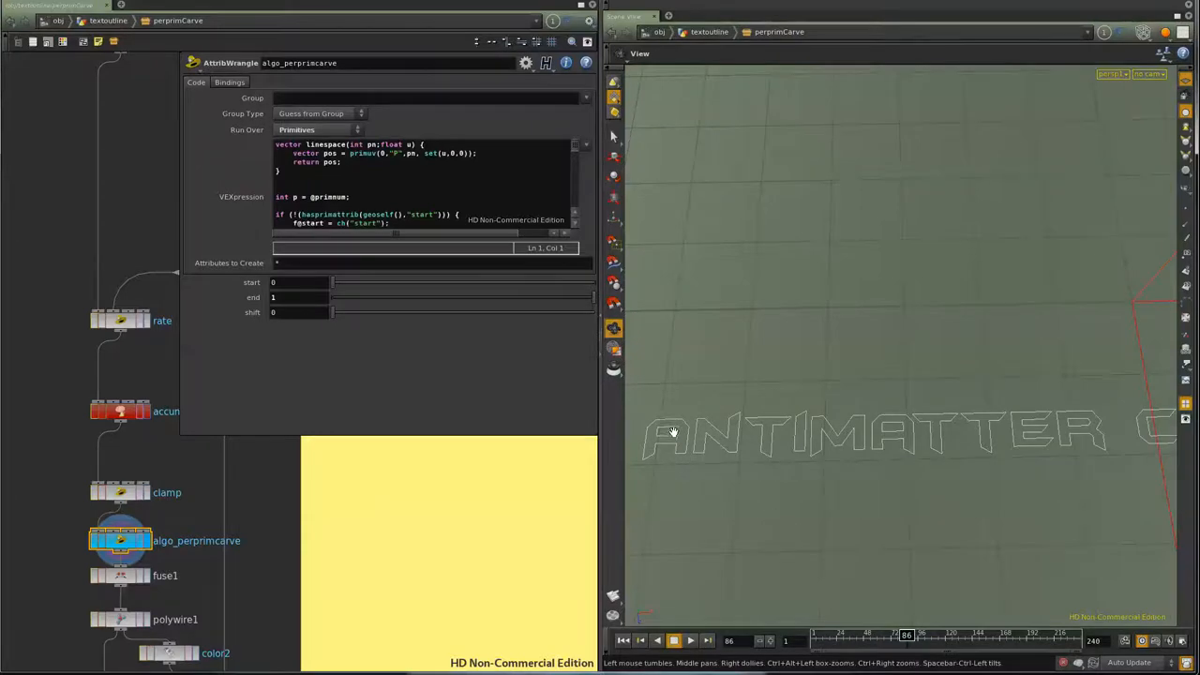
{"action": "left_click_drag", "start_coordinate": [673, 433], "coordinate": [984, 502]}
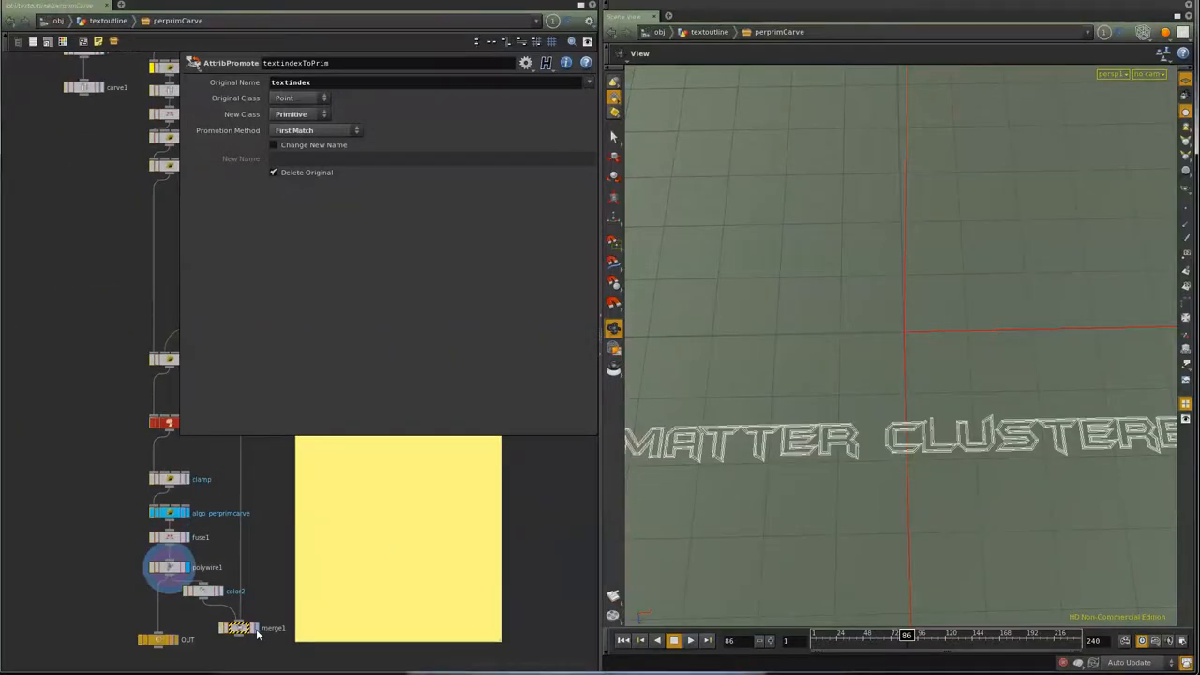
- Display merge1 and play so red pieces grow with white outlines, stopping around frame 103
{"action": "left_click", "coordinate": [239, 628]}
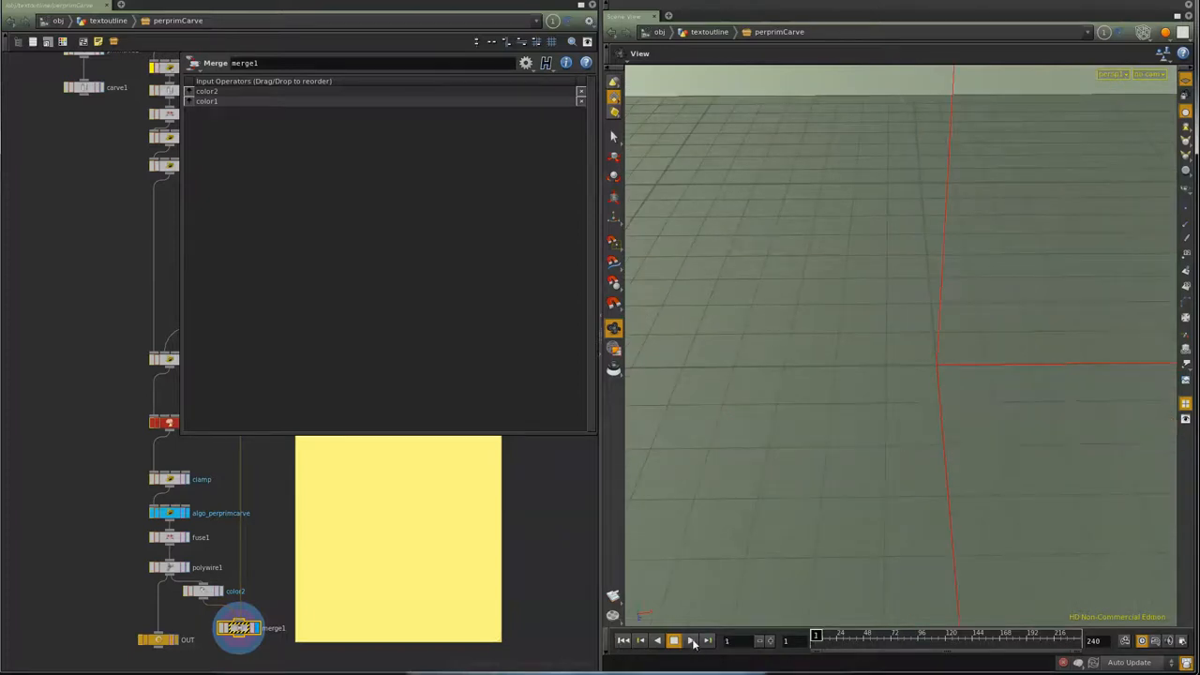
{"action": "left_click", "coordinate": [691, 641]}
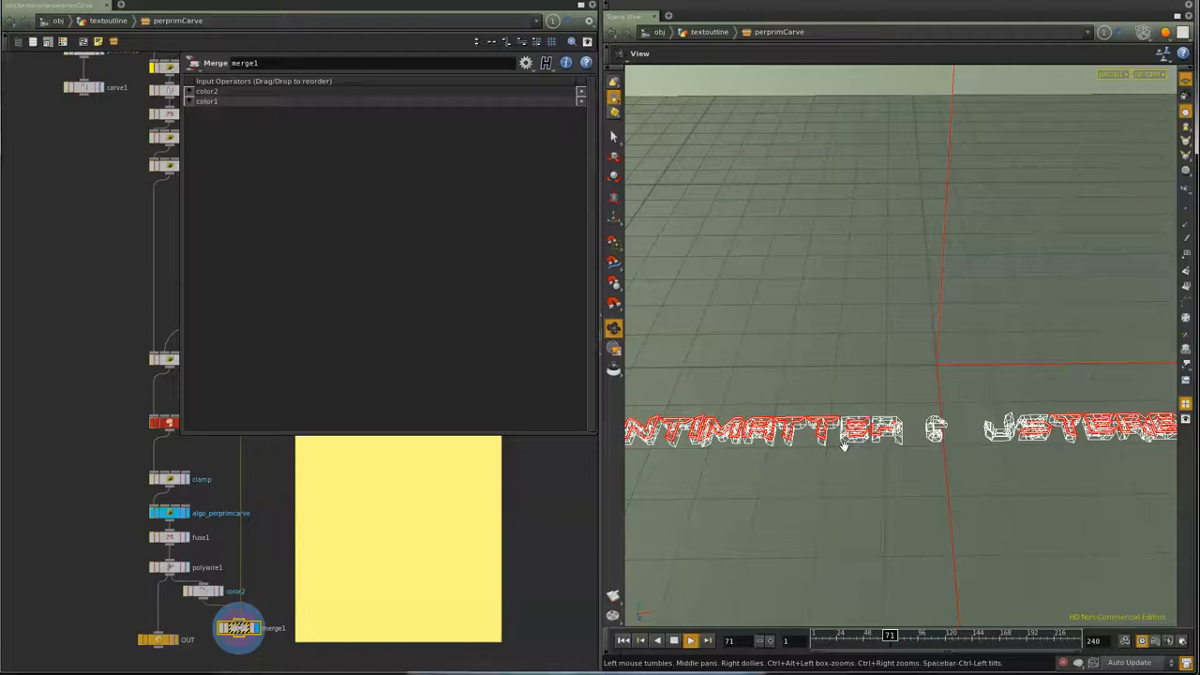
{"action": "left_click", "coordinate": [690, 640]}
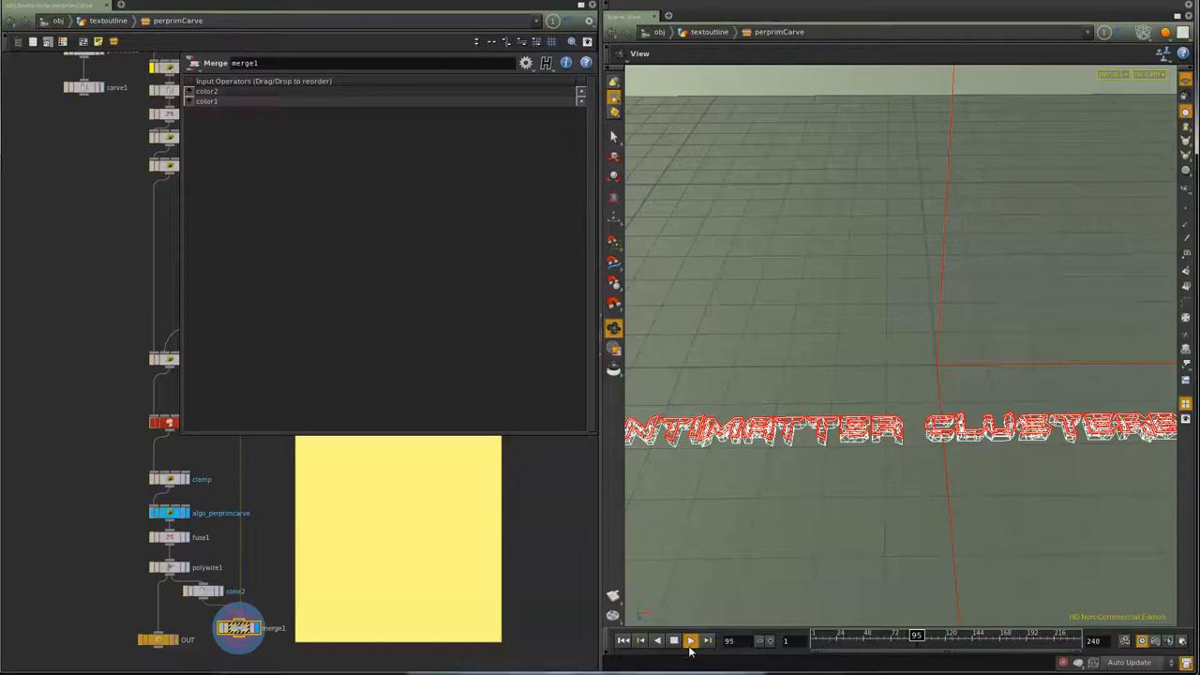
{"action": "left_click", "coordinate": [674, 640]}
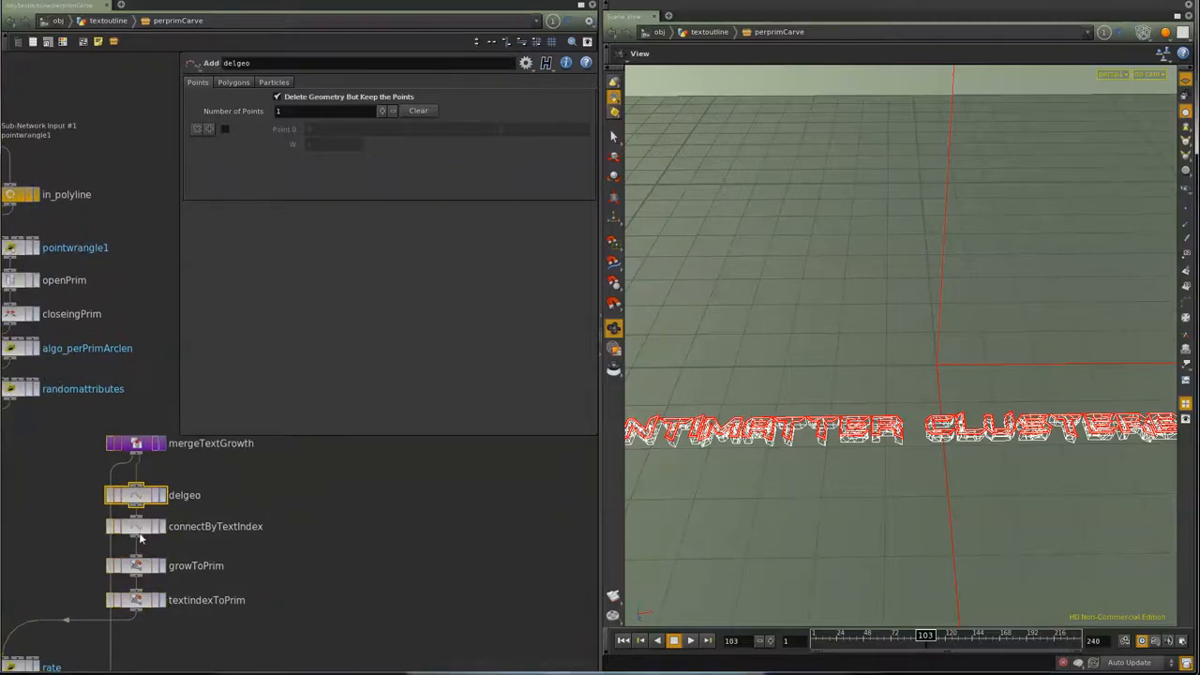
- Inspect connectByTextIndex's attribute-based connection, then growToPrim's promote settings
{"action": "left_click", "coordinate": [136, 526]}
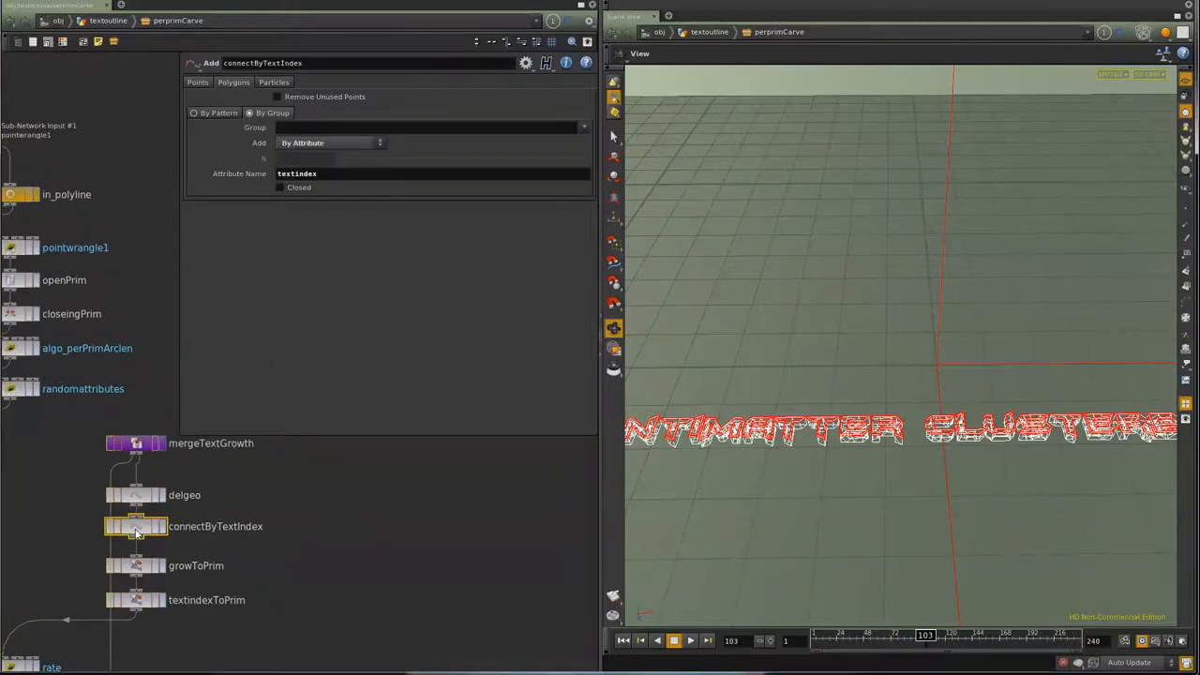
{"action": "left_click", "coordinate": [136, 566]}
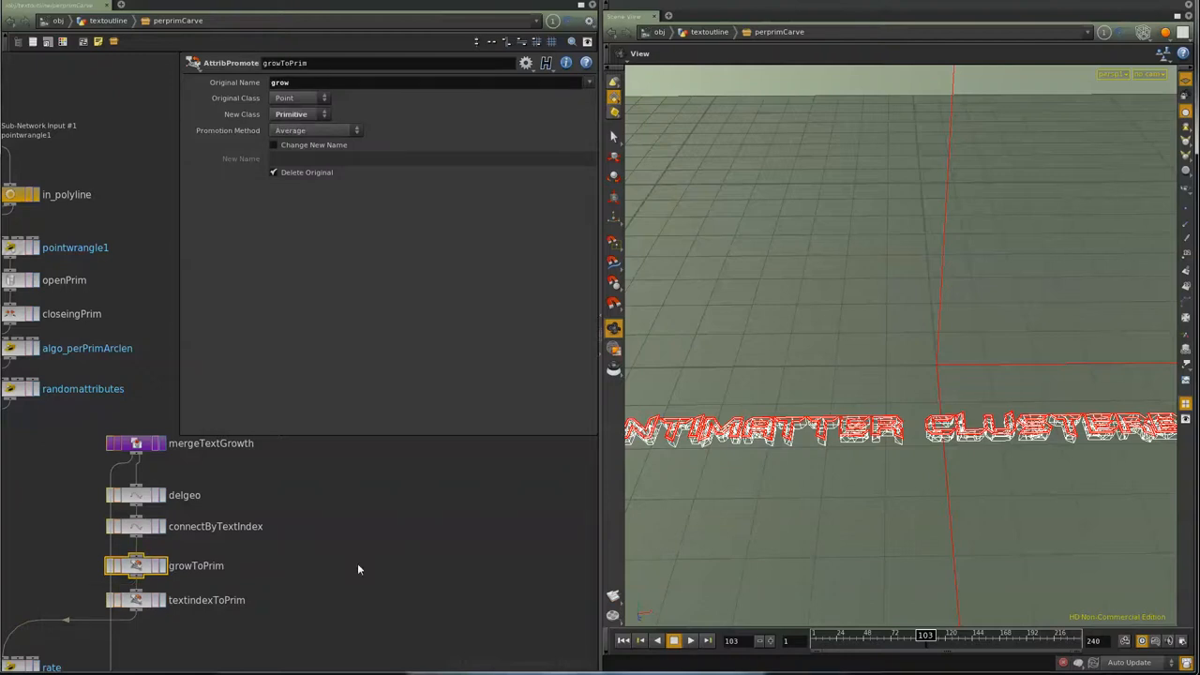
{"action": "mouse_move", "coordinate": [347, 547]}
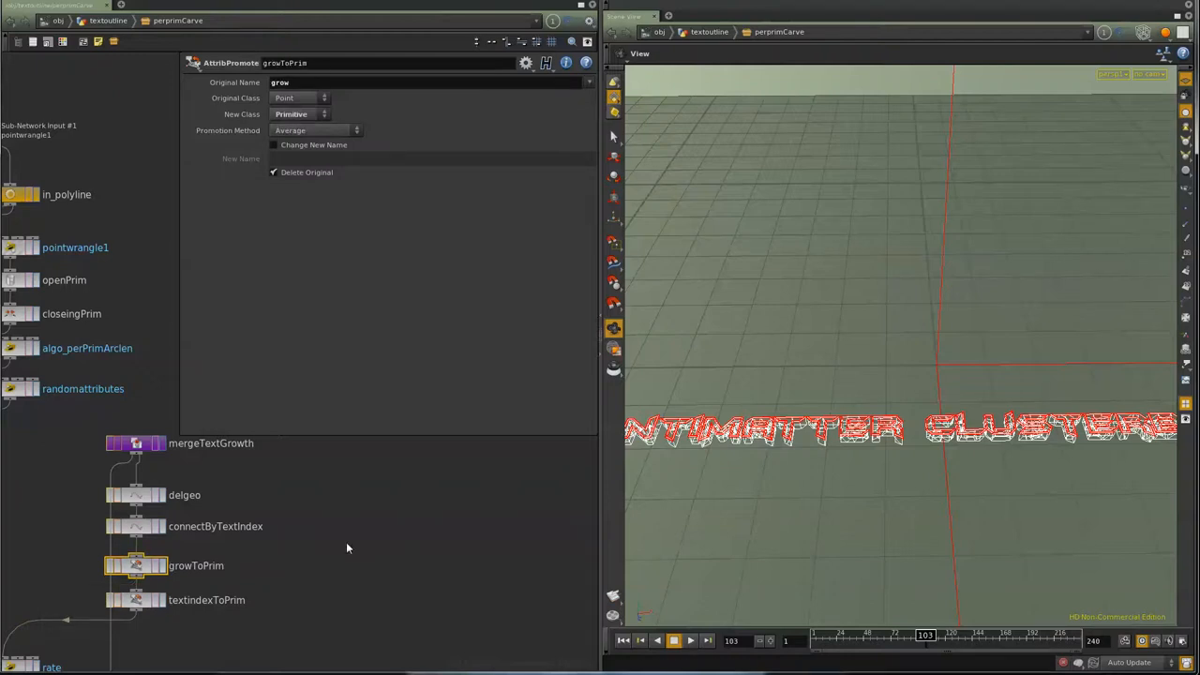